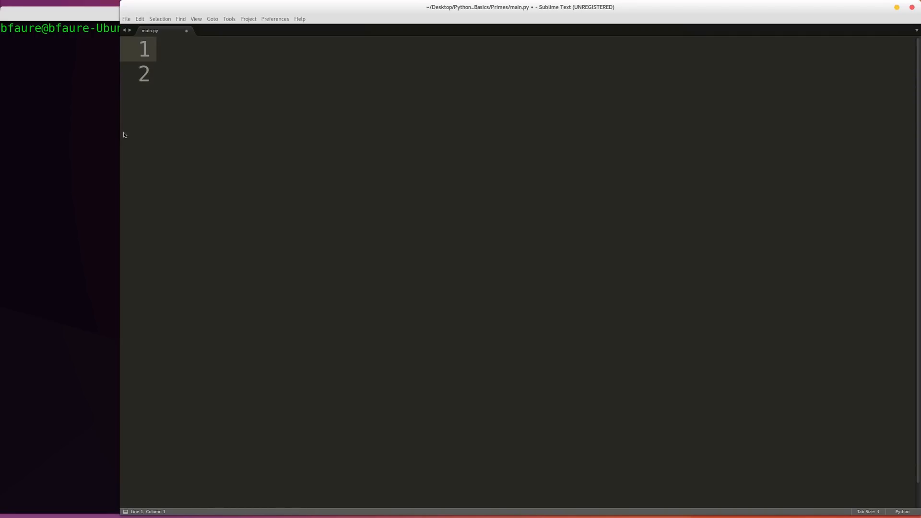
Add 'import time' as line 1 of main.py.
type("import time")
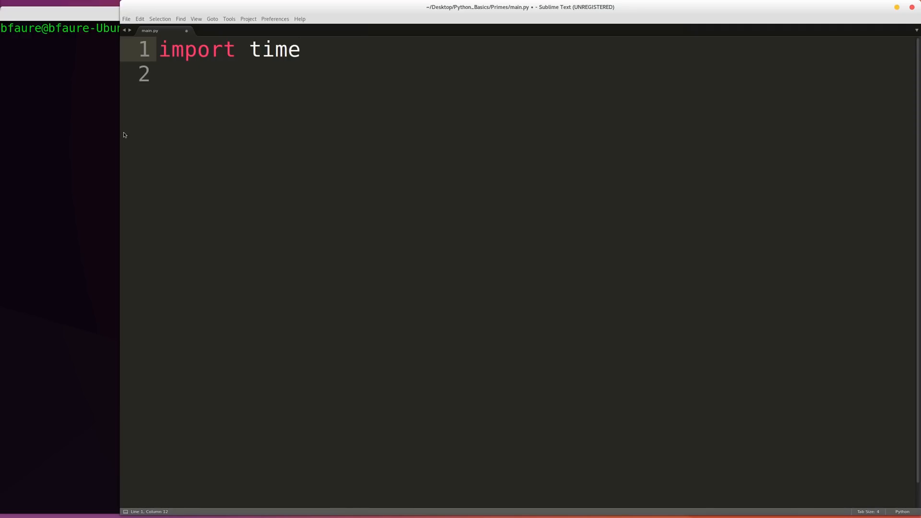
left_click(301, 49)
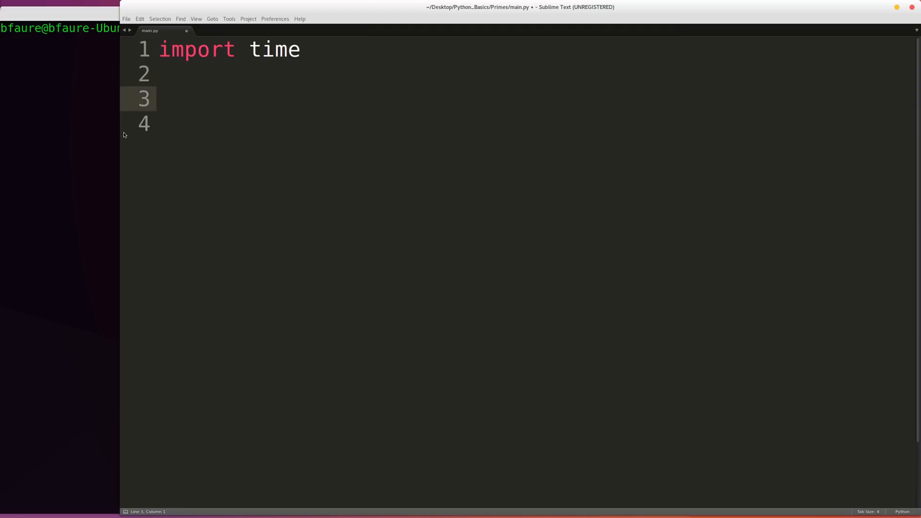
Define sieve_of_eratosthenes(n) setting start_time and end_time from time.time().
type("def sieve_")
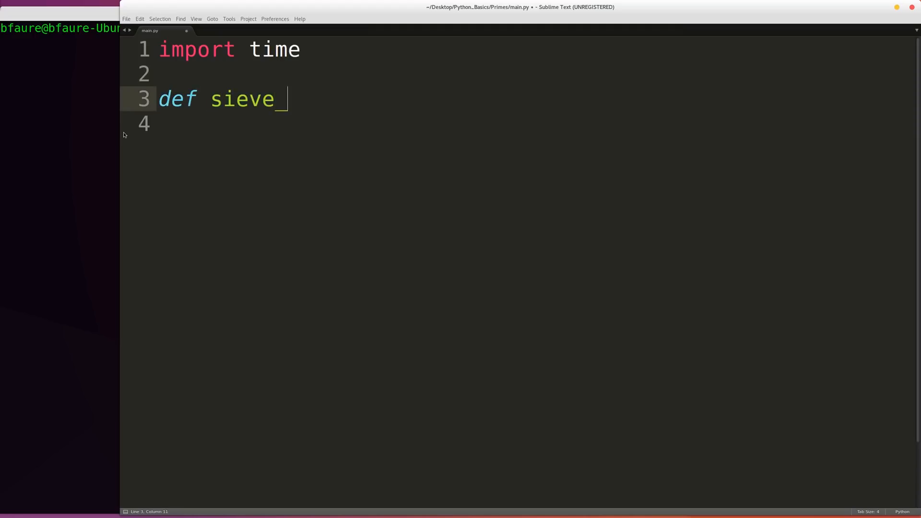
type("of_erato")
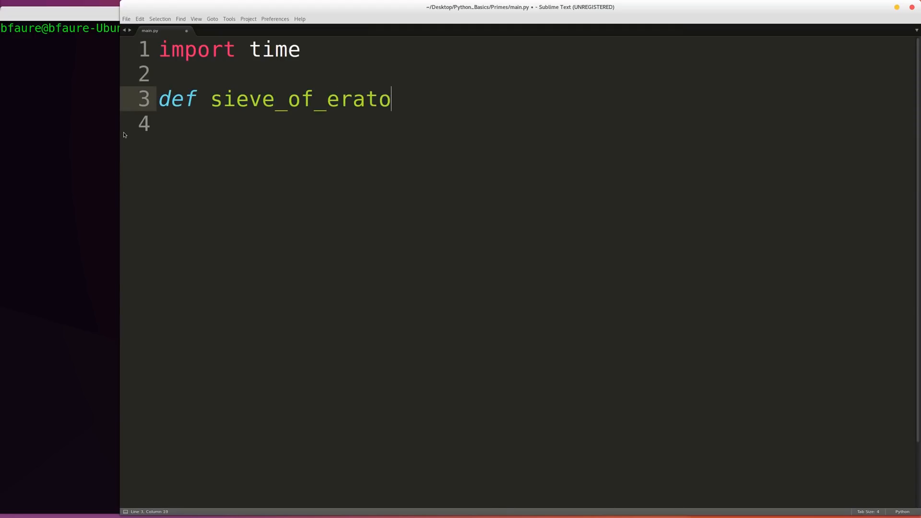
type("sthenes(")
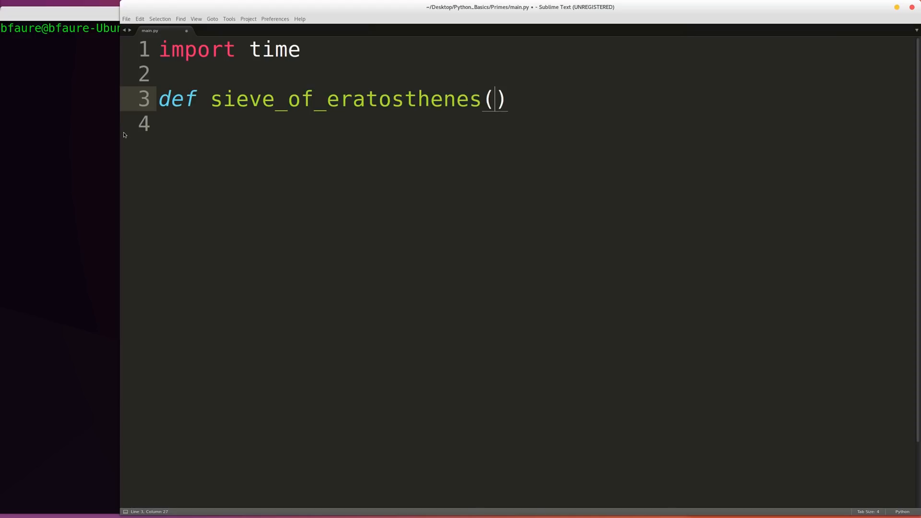
type("n")
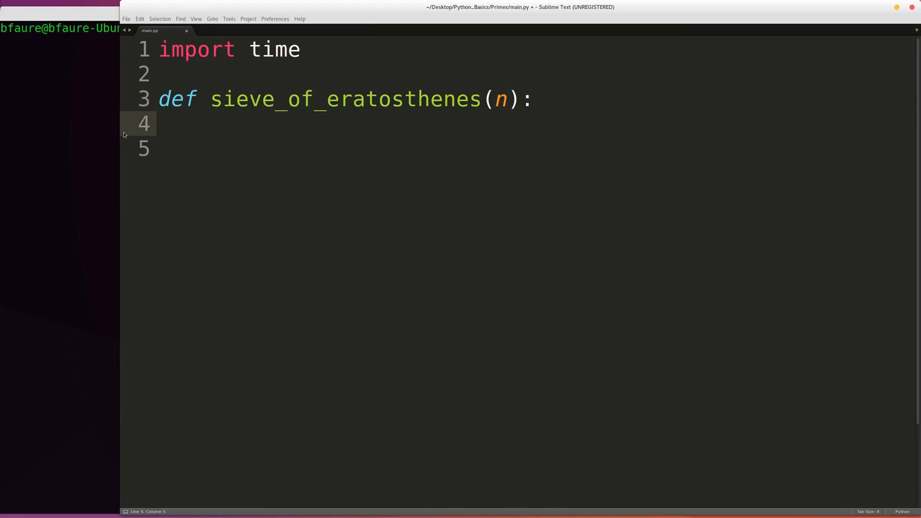
type("s")
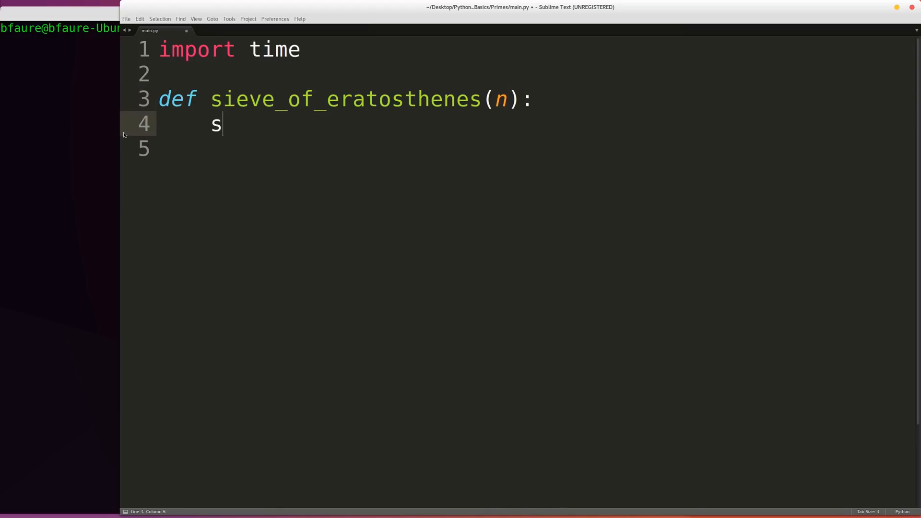
type("tart_time=")
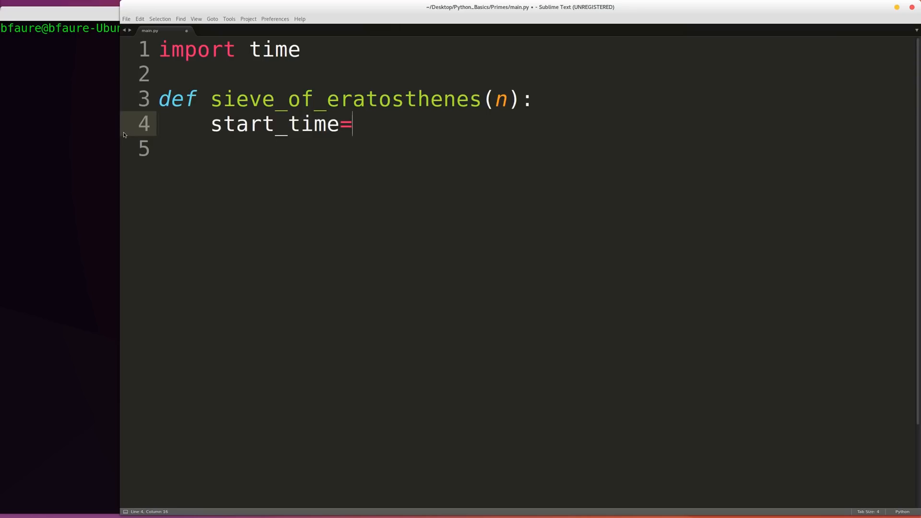
type("time.time()")
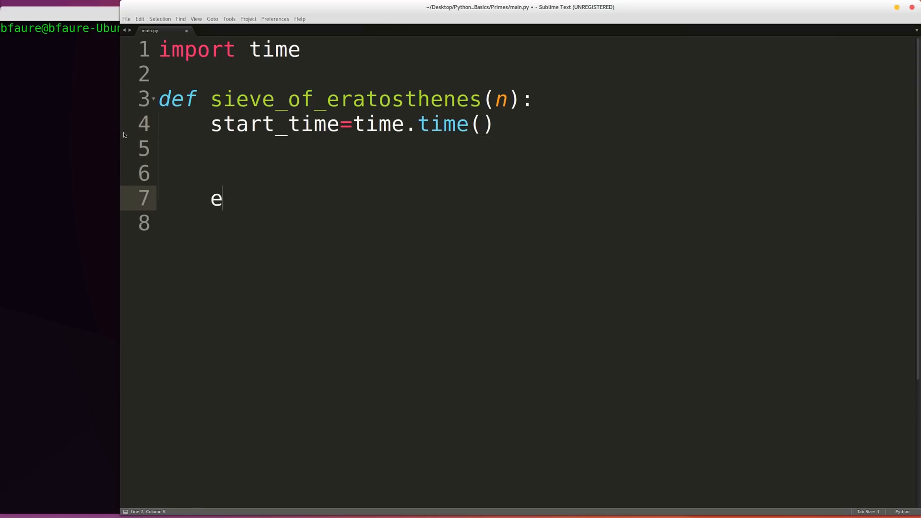
type("nd_time=time.")
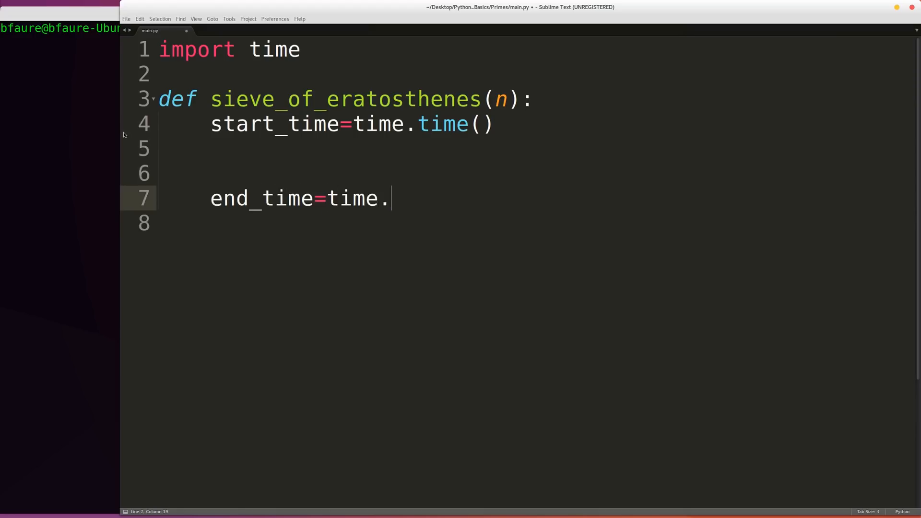
type("time()")
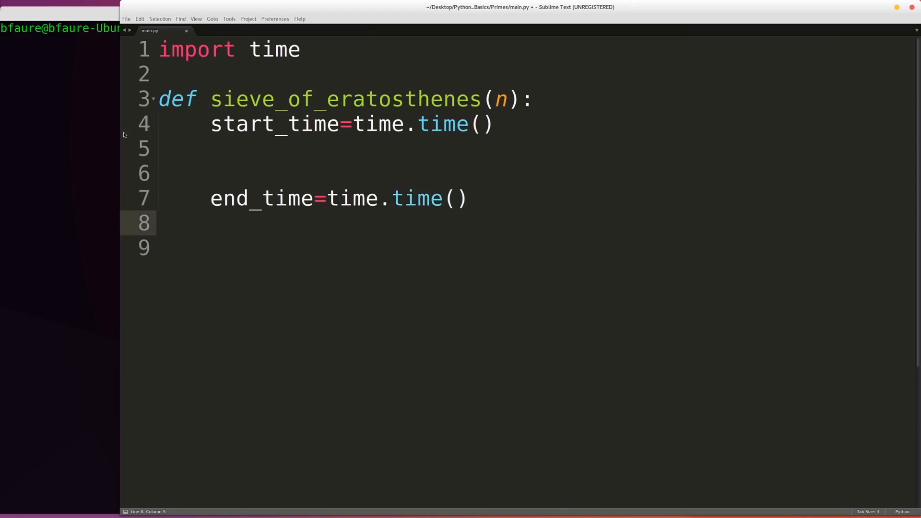
Print the elapsed time as "Total time: %0.5f"%(end_time-start_time).
type("print \"\"")
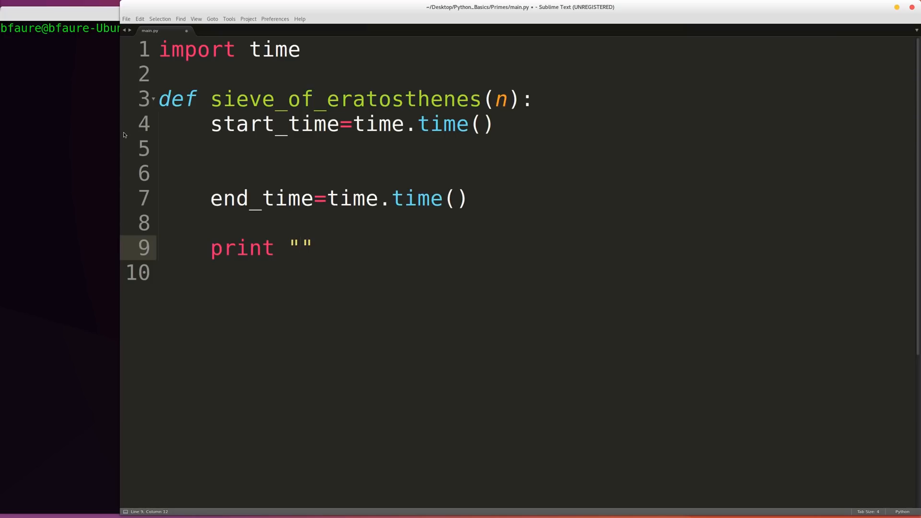
left_click(299, 248)
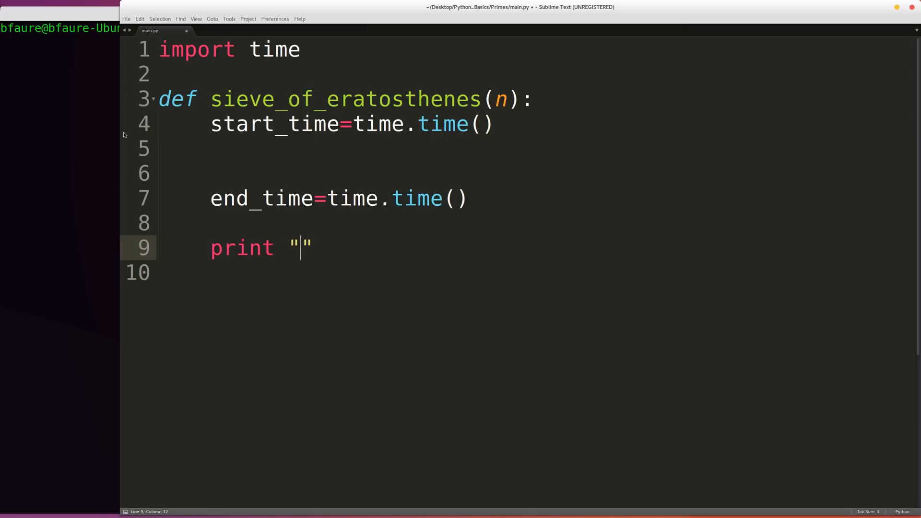
mouse_move(303, 247)
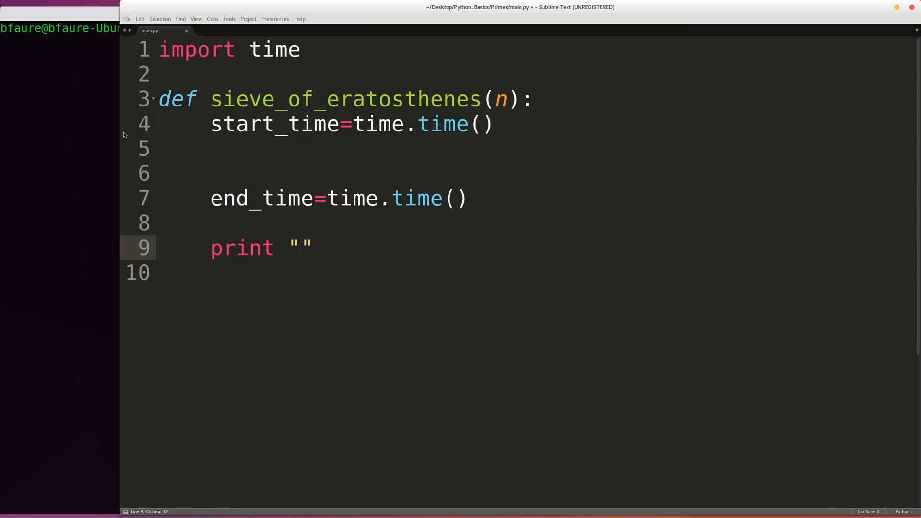
type("Total time: %0.5f")
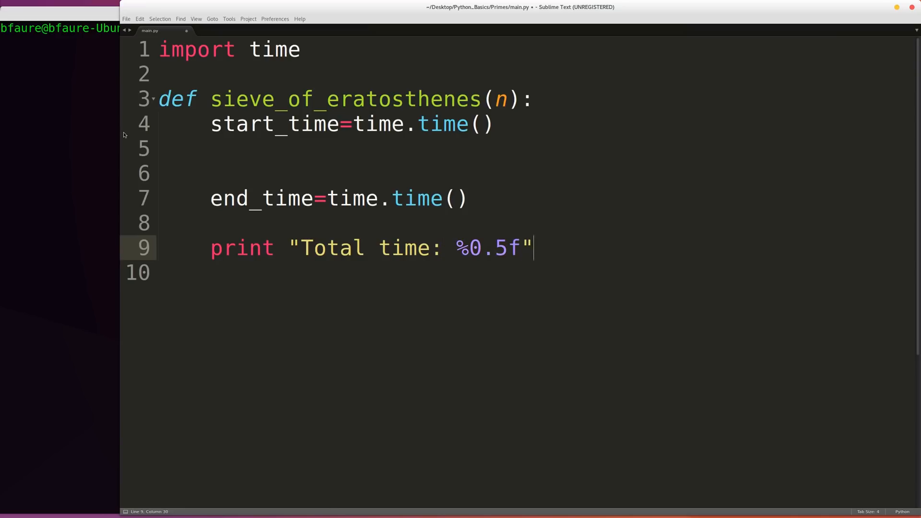
type("%(end_time-start_time)")
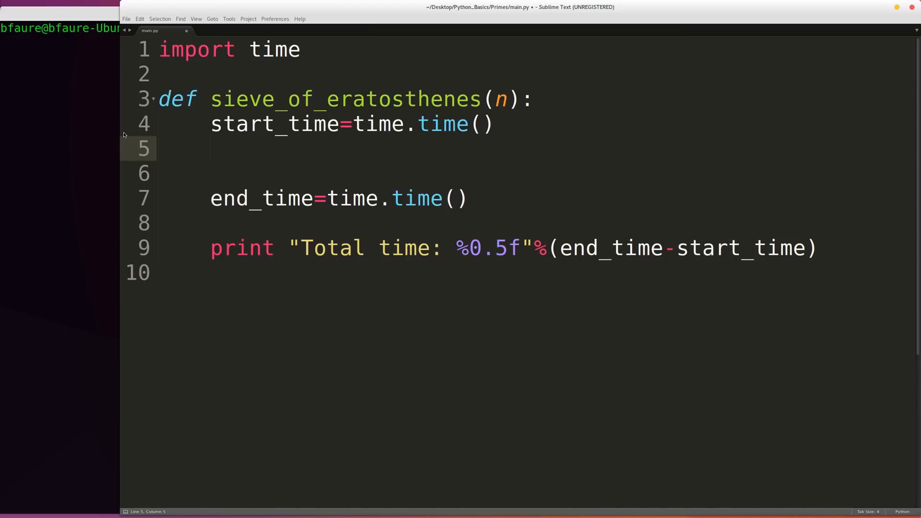
Add is_prime=[True]*(n-1) on the line after start_time.
type("is")
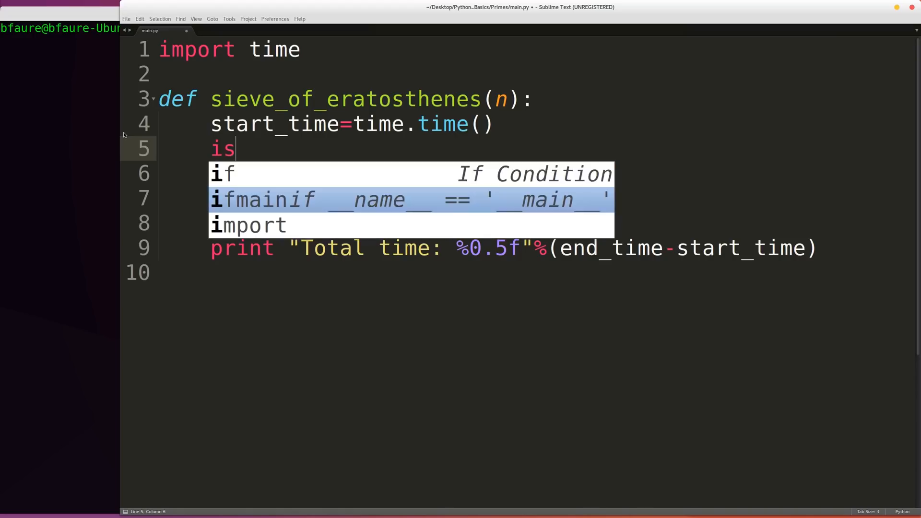
type("_prime")
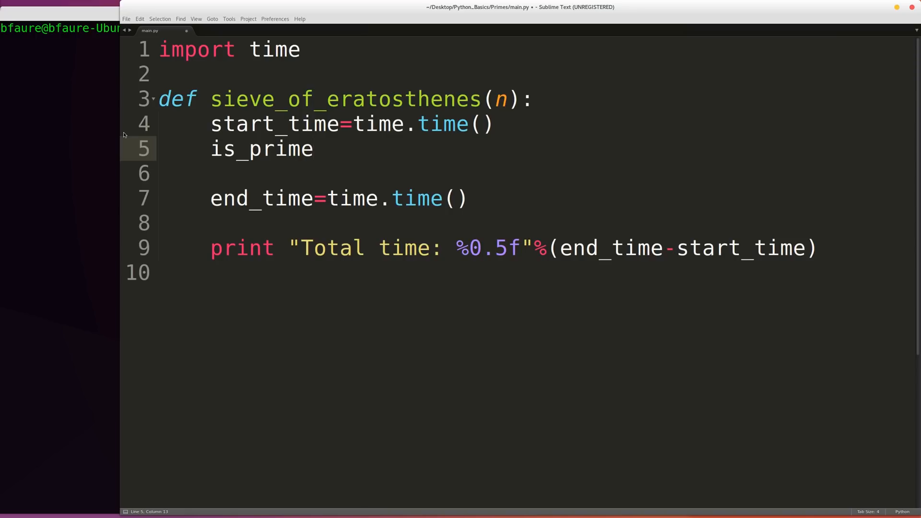
type("=")
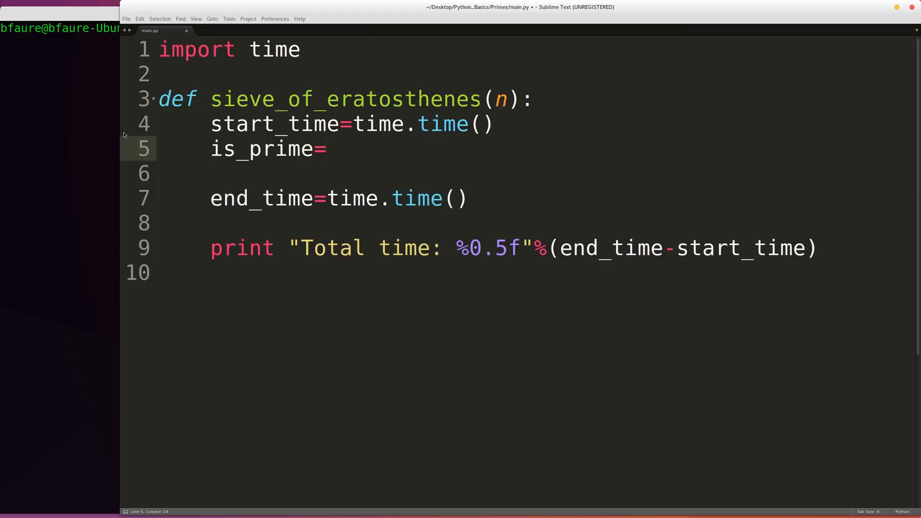
type("[]")
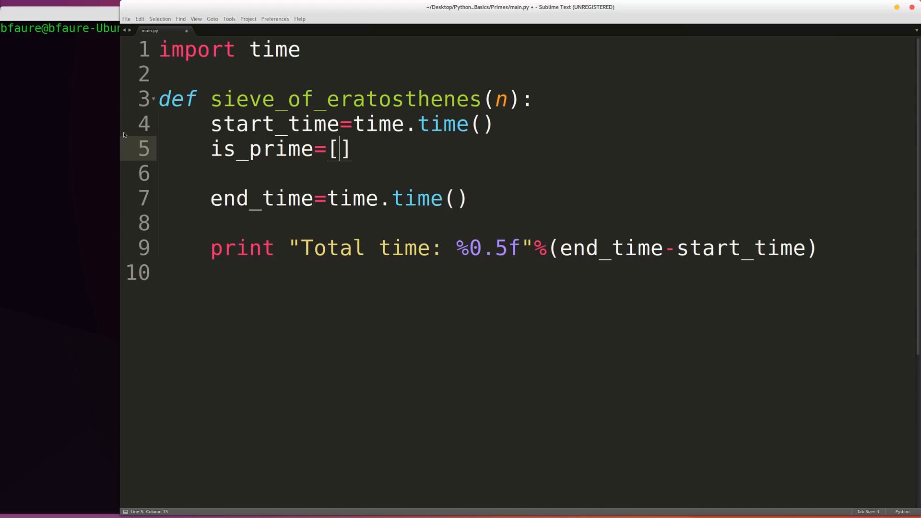
type("Truye")
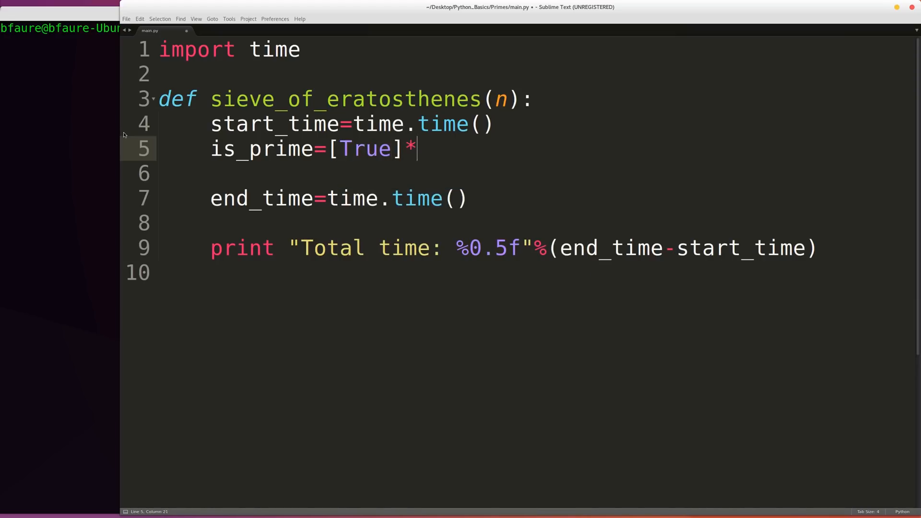
type("(")
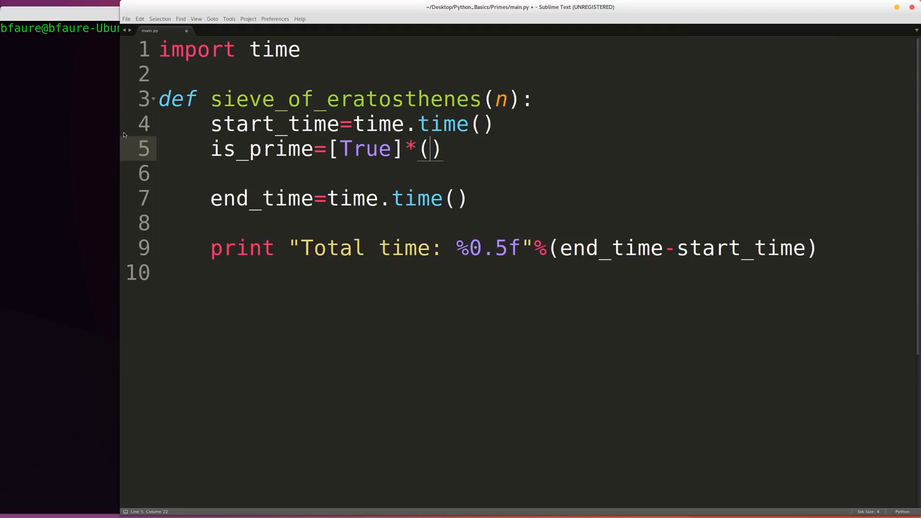
type("n-1")
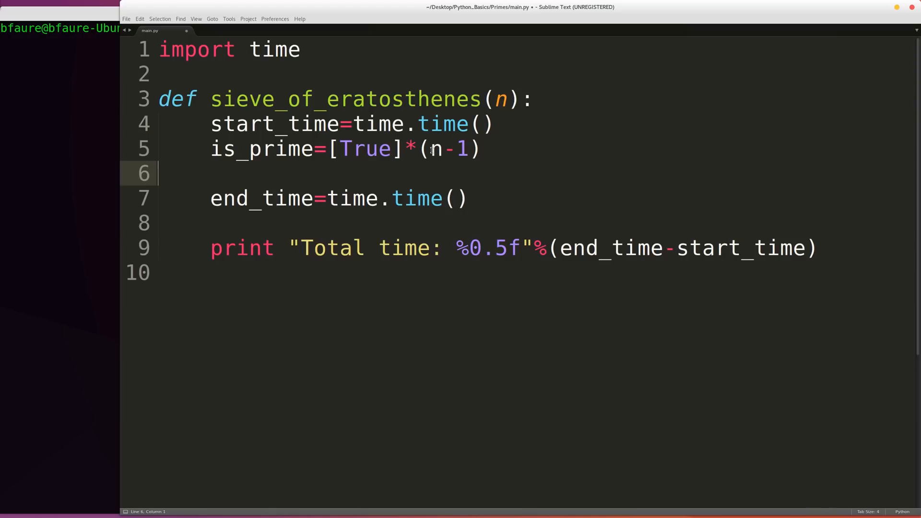
left_click_drag(432, 148, 478, 148)
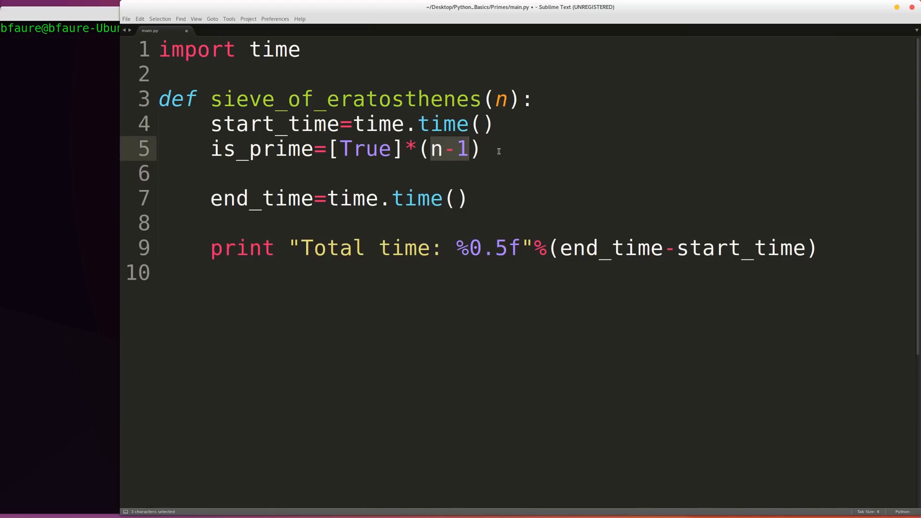
left_click(481, 148)
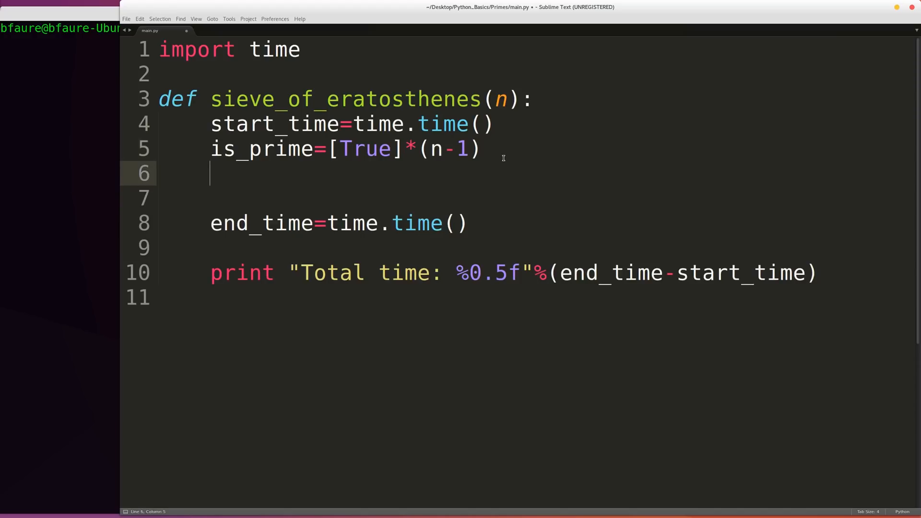
Set p=2 and begin a while True loop below it.
type("p=2")
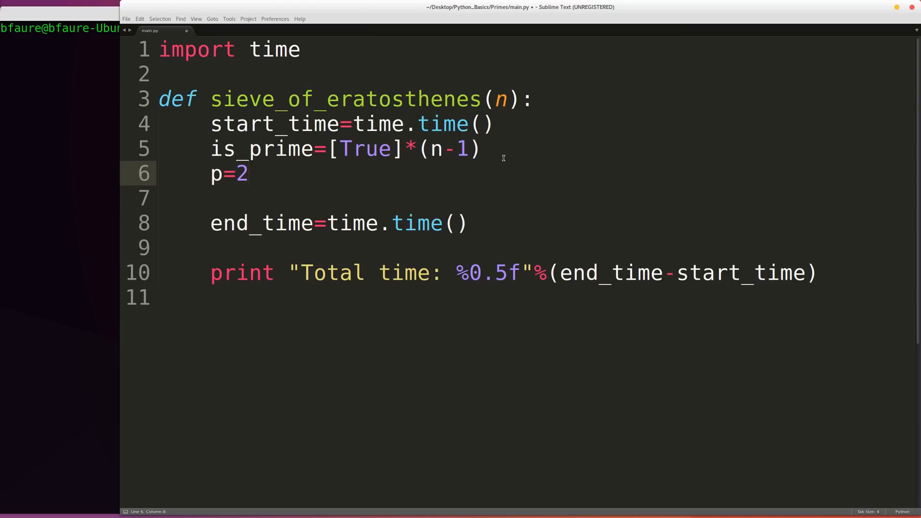
type("while True:")
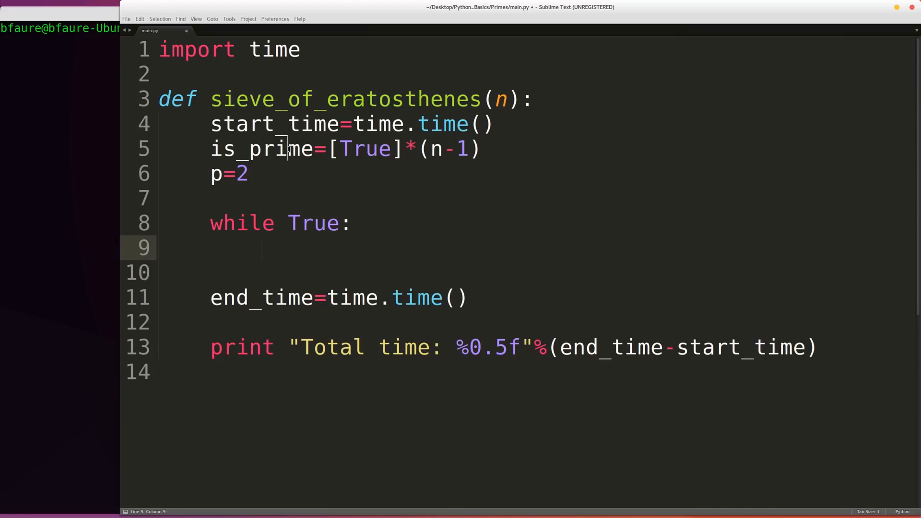
mouse_move(334, 239)
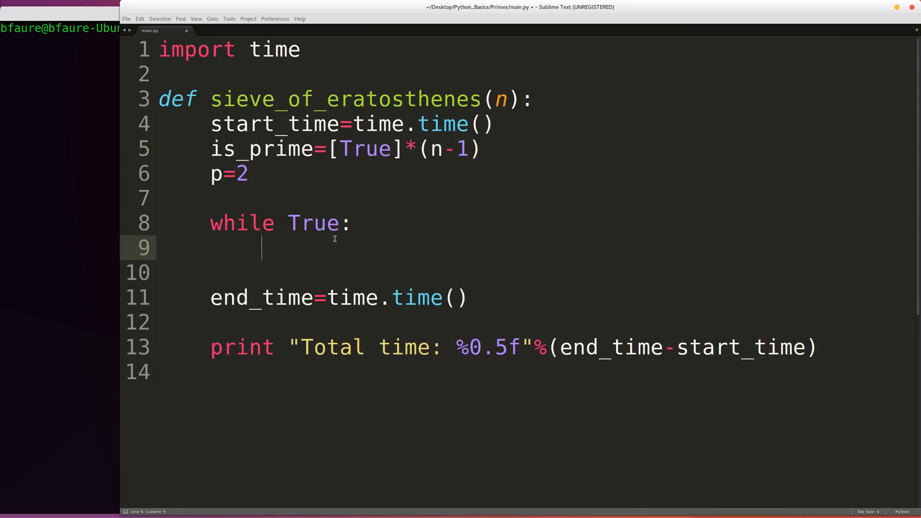
mouse_move(280, 244)
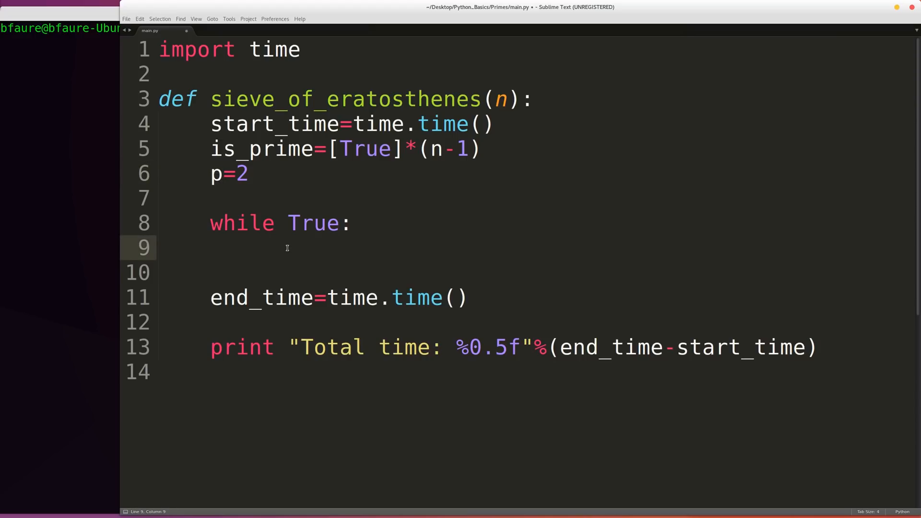
Add multiplier=2 and multiple=p*multiplier with the comment # (2p,3p,4p,...).
type("mult")
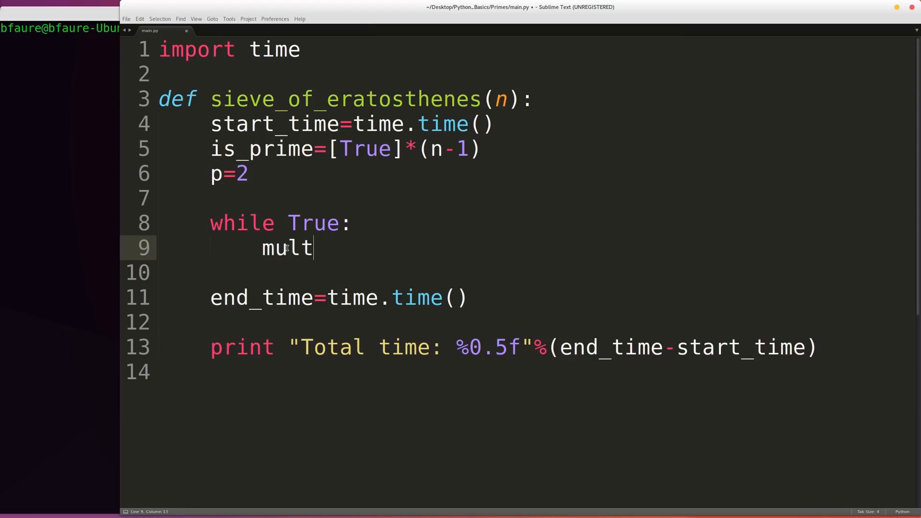
type("iplier=12")
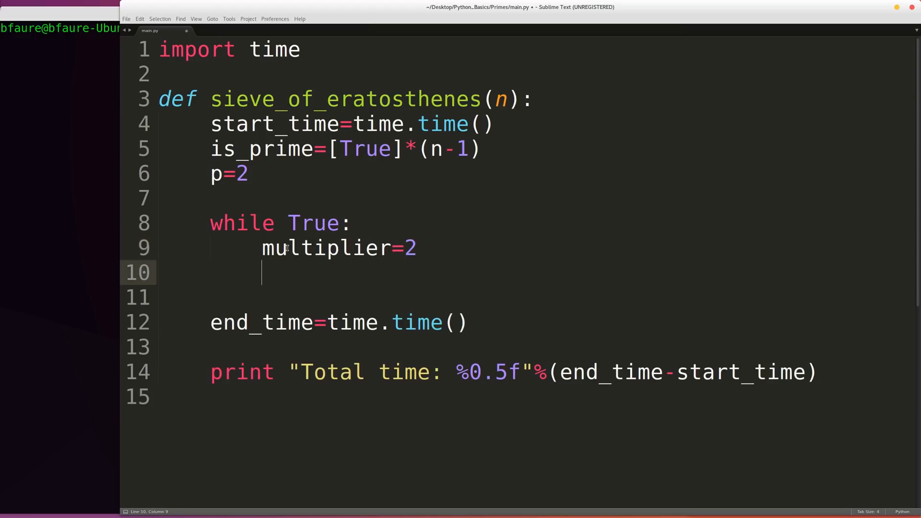
type("multiple")
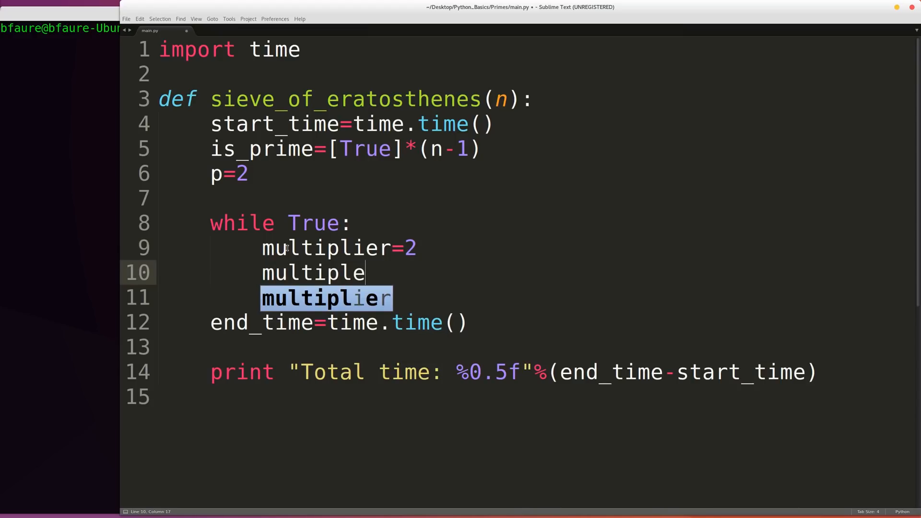
type("=p*")
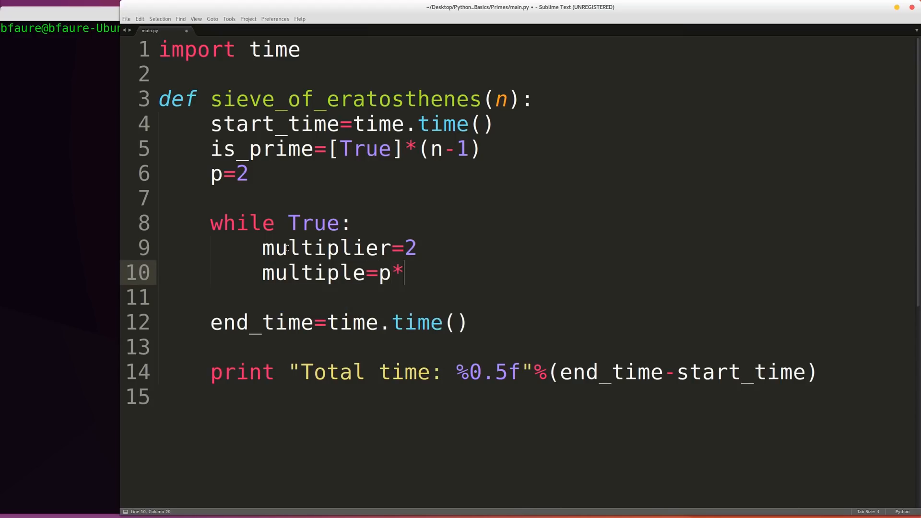
type("multiplier")
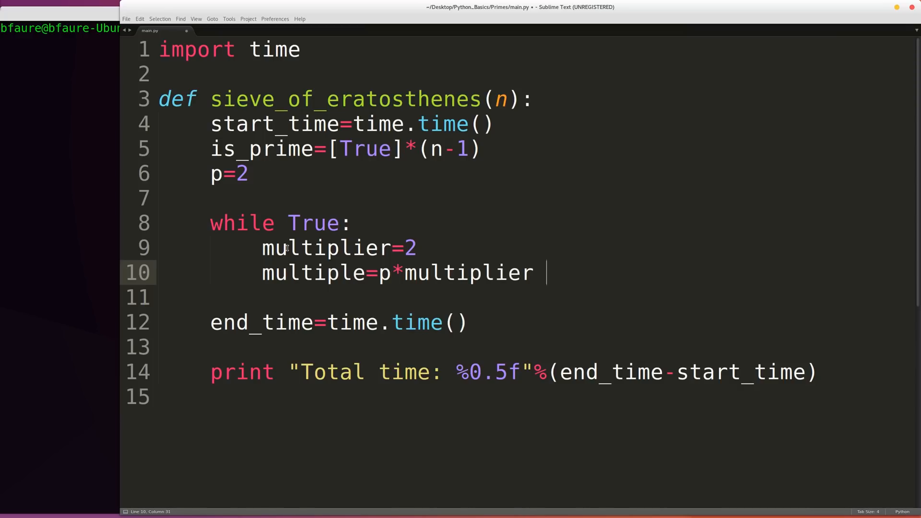
type("# ()")
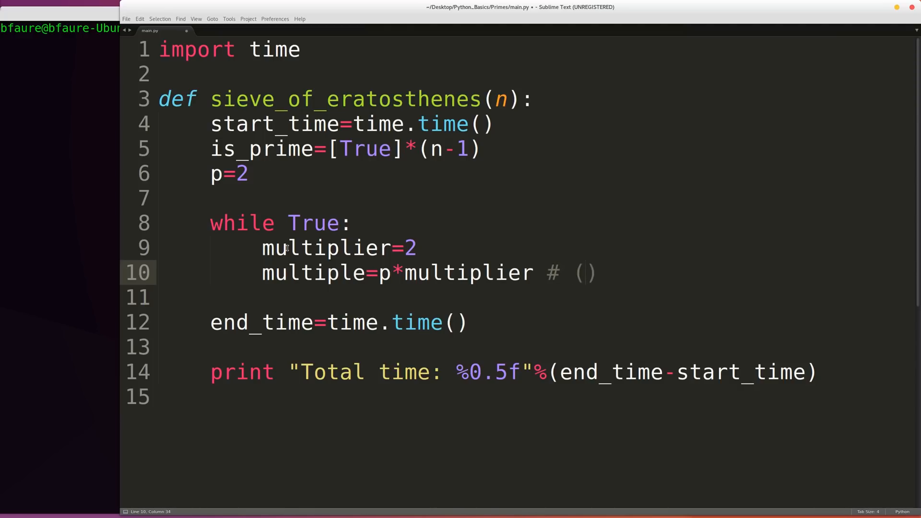
type("2pm,")
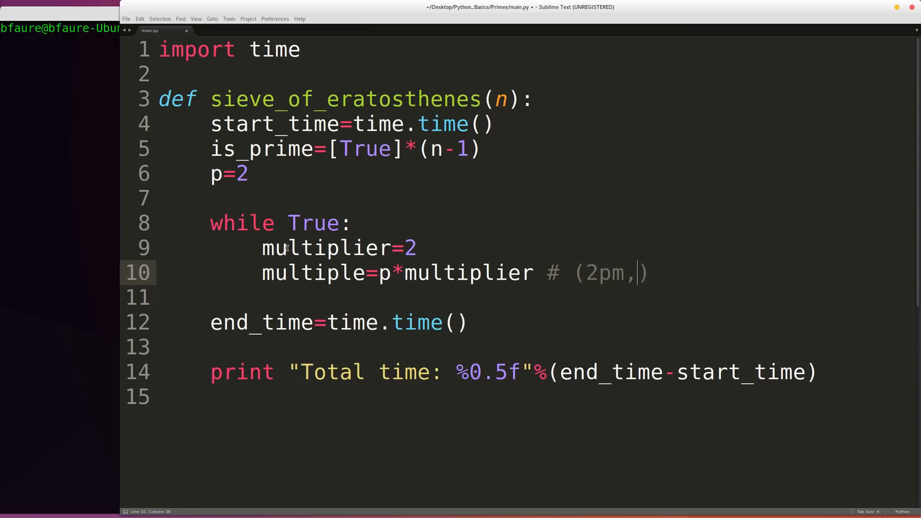
type("3p,")
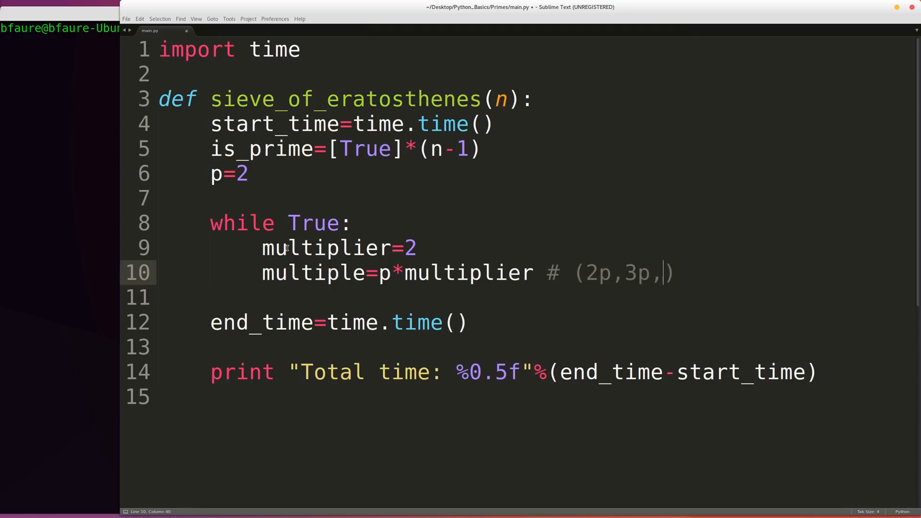
type("4p,...")
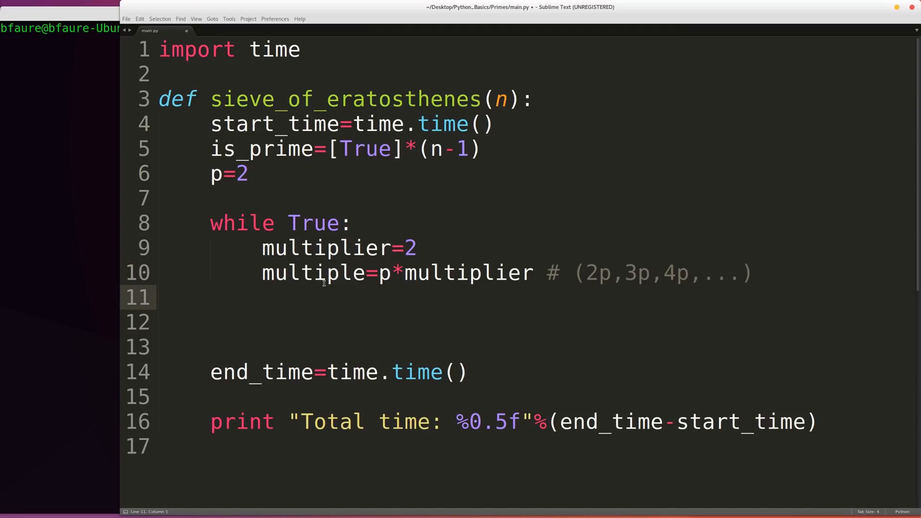
double_click(600, 273)
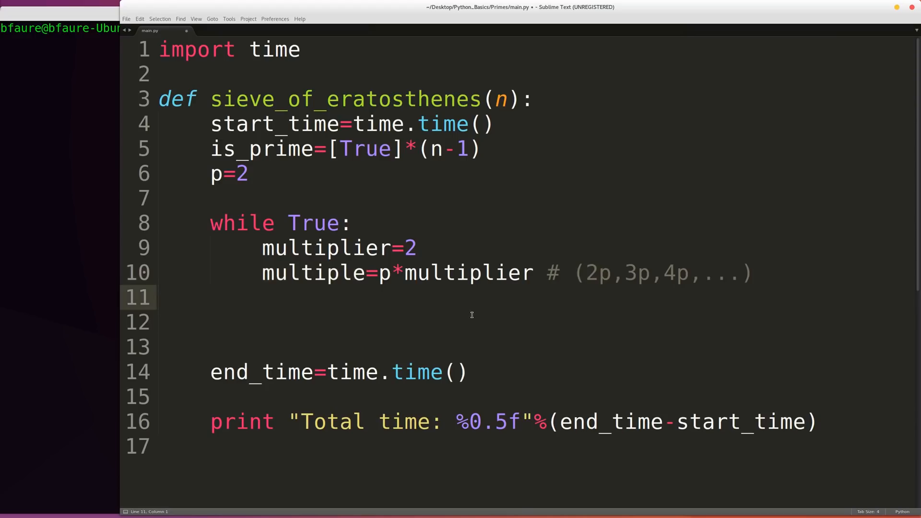
Add 'while multiple<=n:' with body is_prime[multiple-2]=False.
double_click(630, 273)
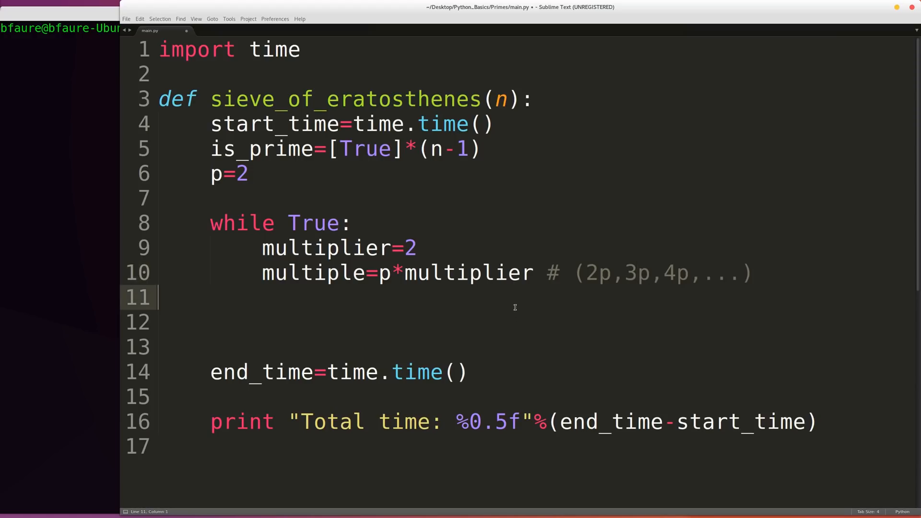
key("Return")
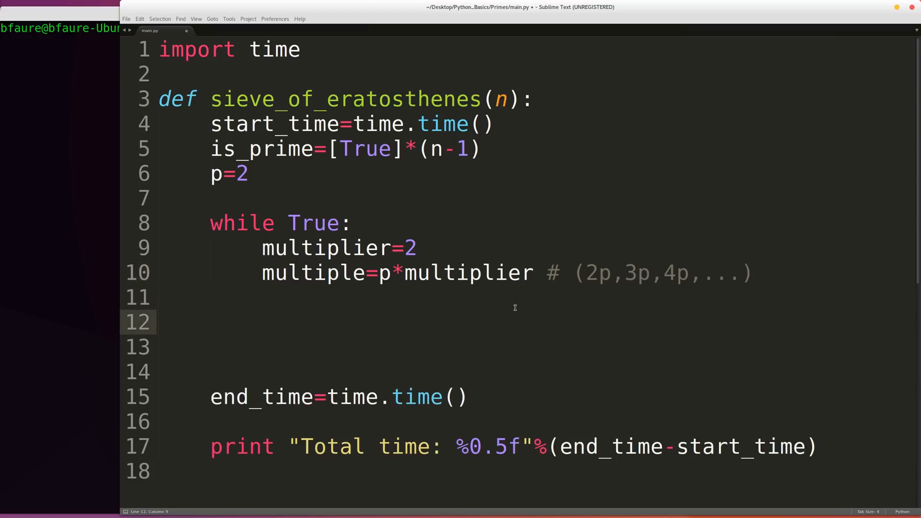
type("while m")
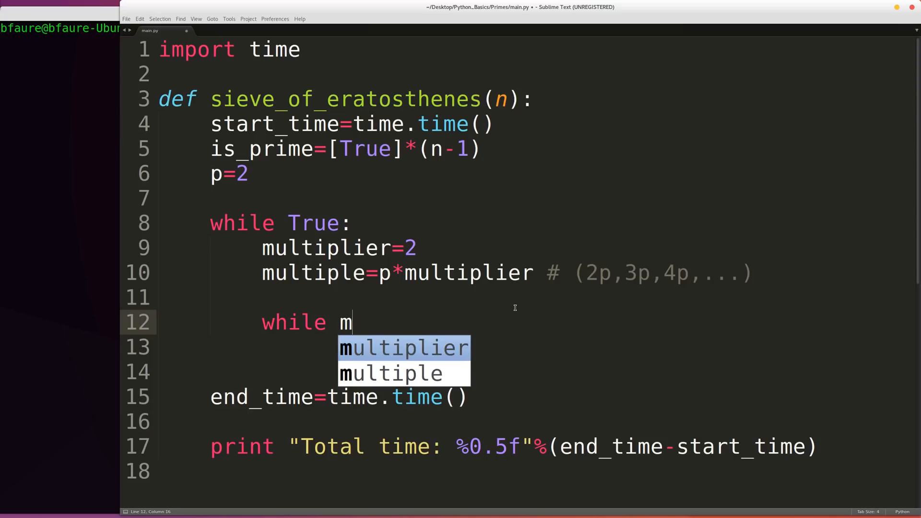
type("ultiple<")
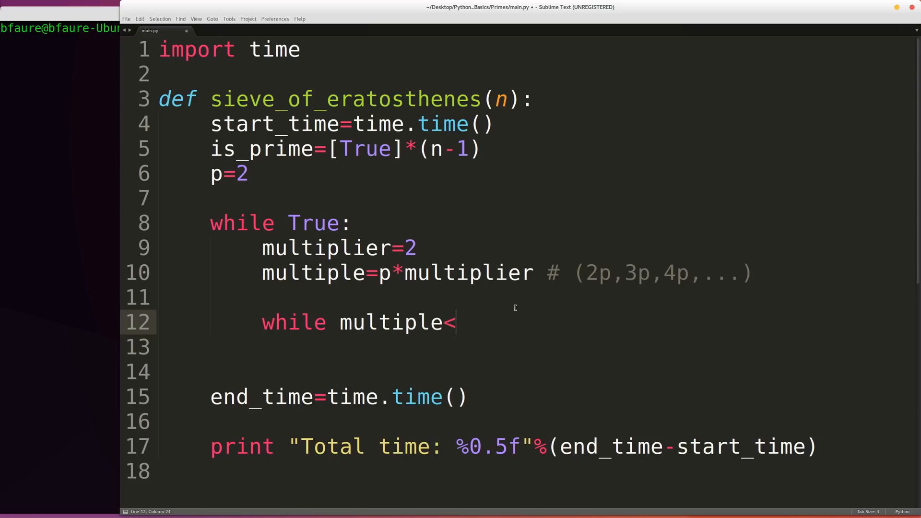
type("=n:")
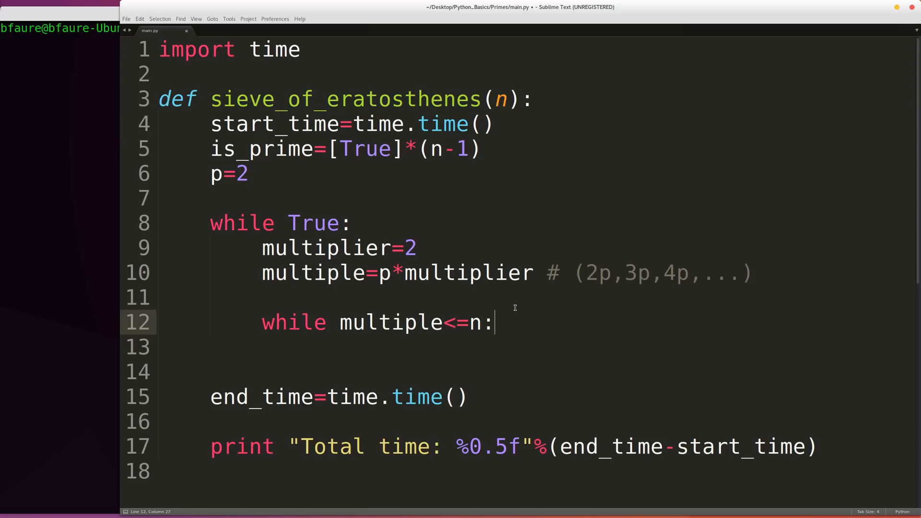
key("enter")
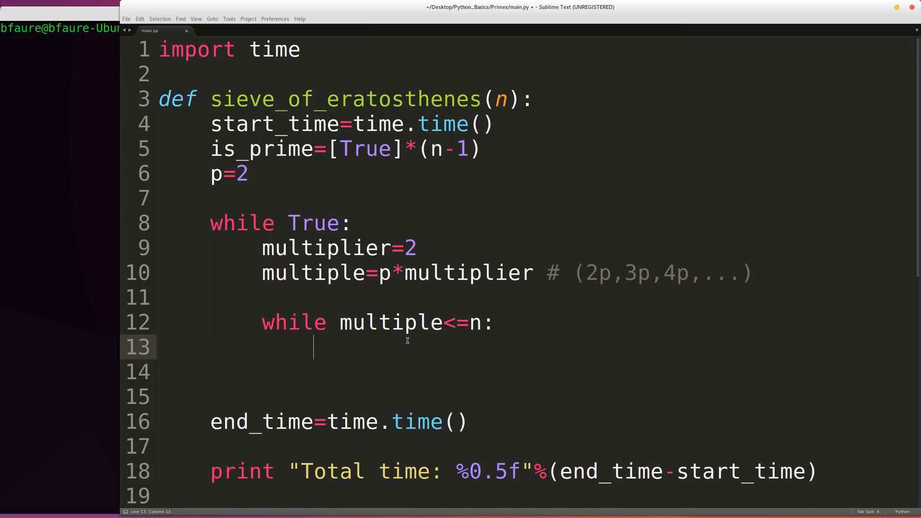
type("is_prime[")
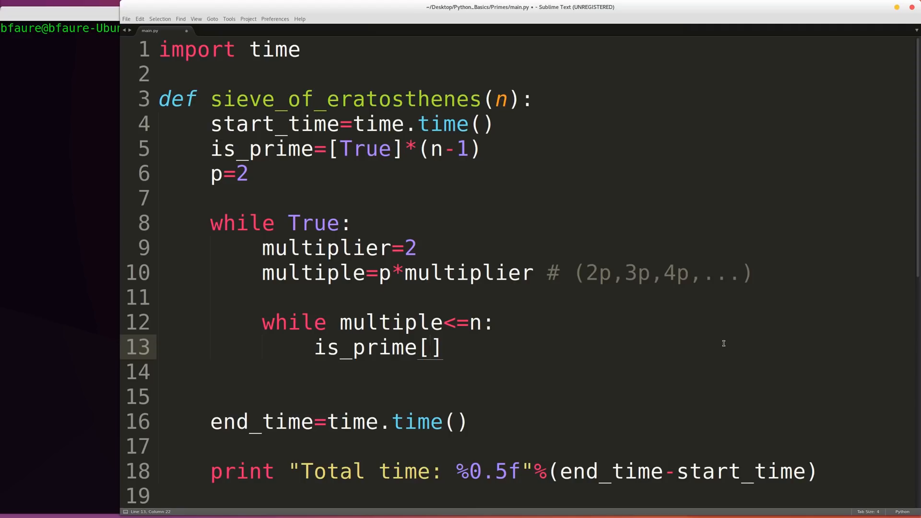
type("multiple")
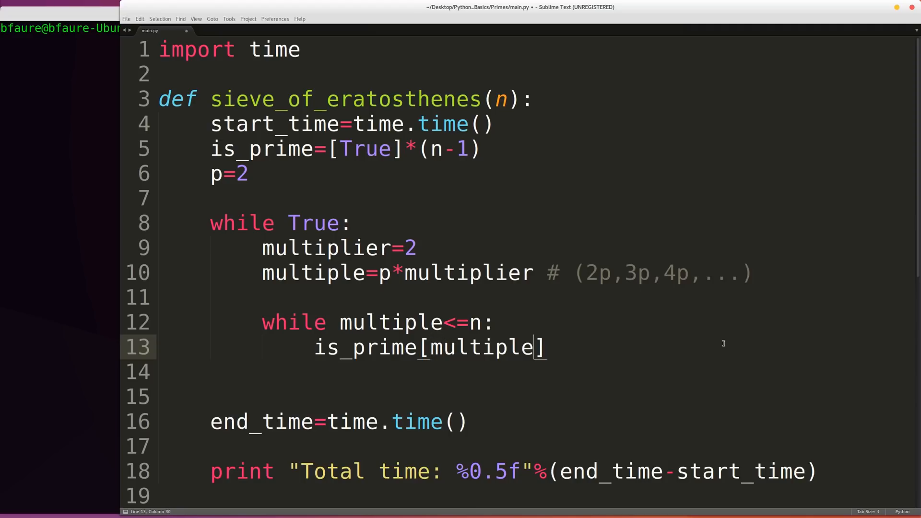
type("-2")
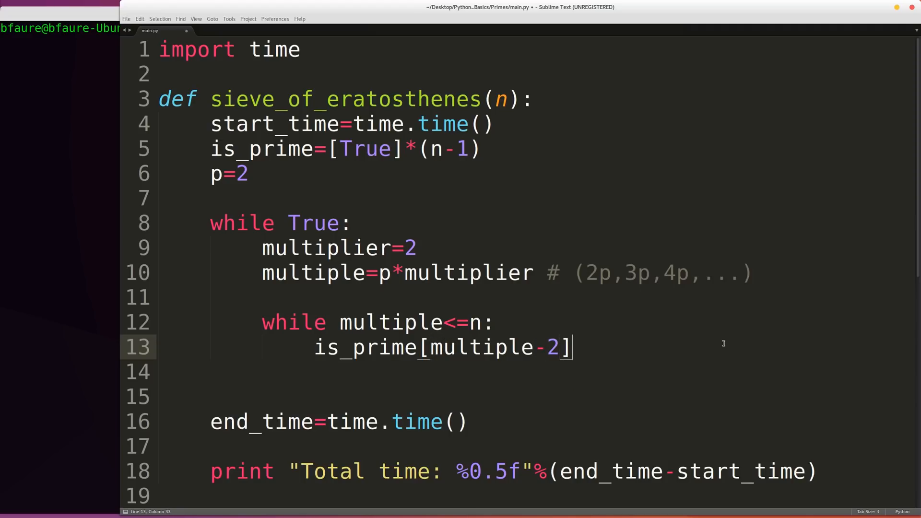
type("=False")
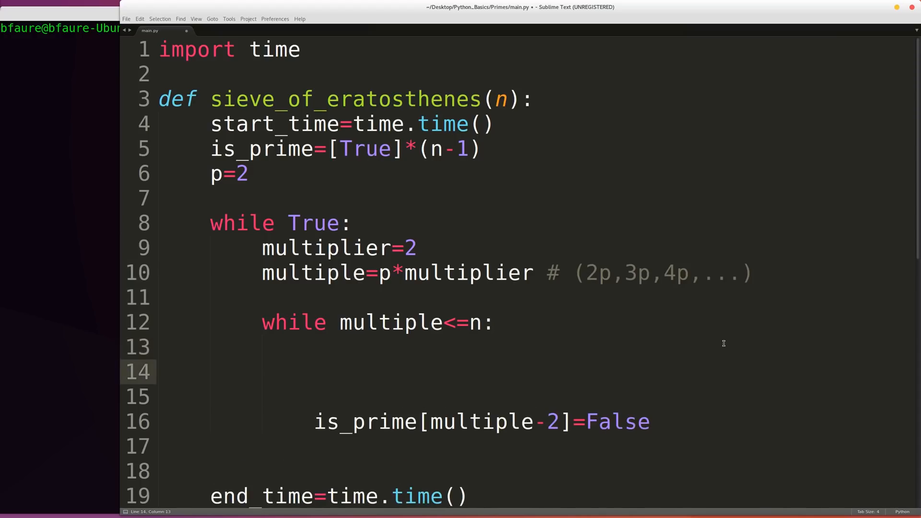
Write comment lines '# 1,1,1,...' and '# 2,3,4,5,6,7,8,...' under the inner loop.
type("#")
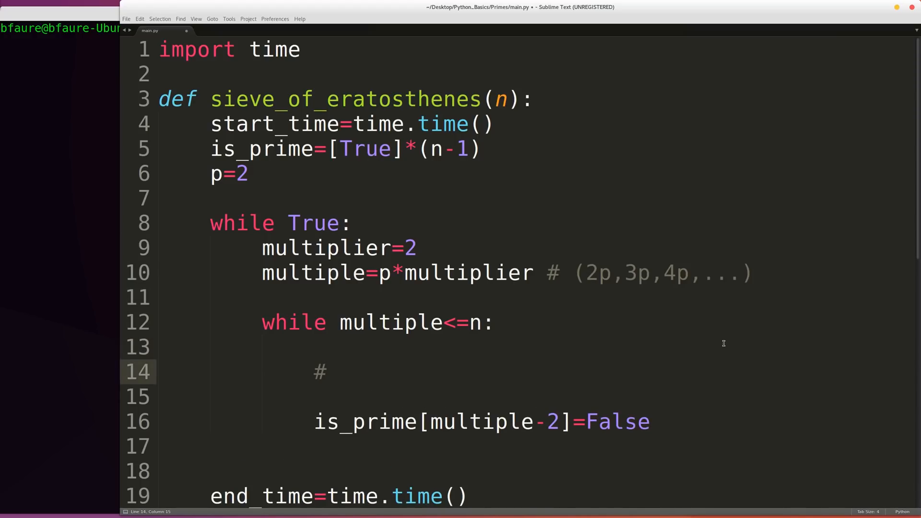
type("1")
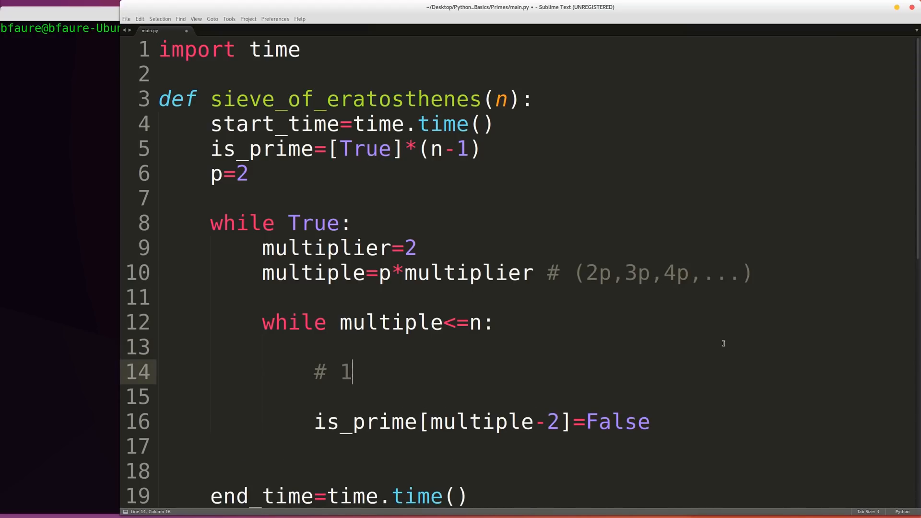
type(",1,1,1,1,1,1")
left_click(536, 397)
type("#")
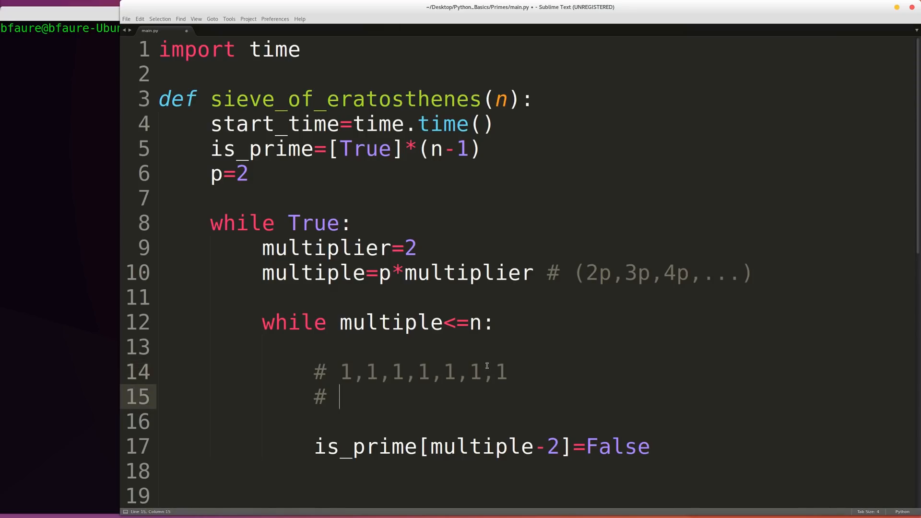
type(",...")
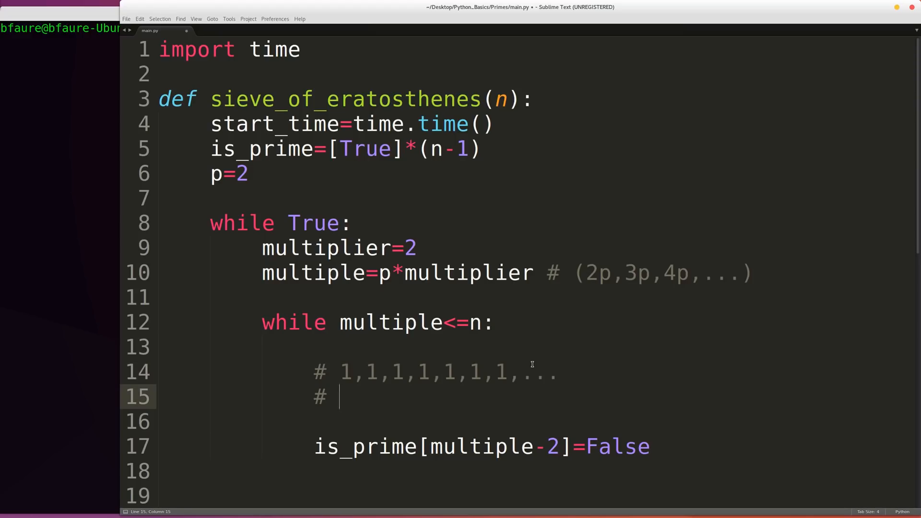
type("2,")
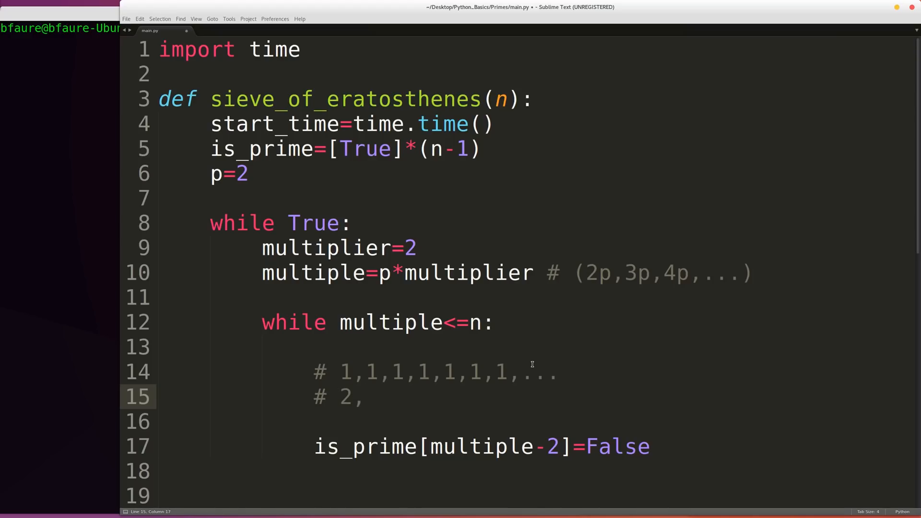
type("3,4,5,6,")
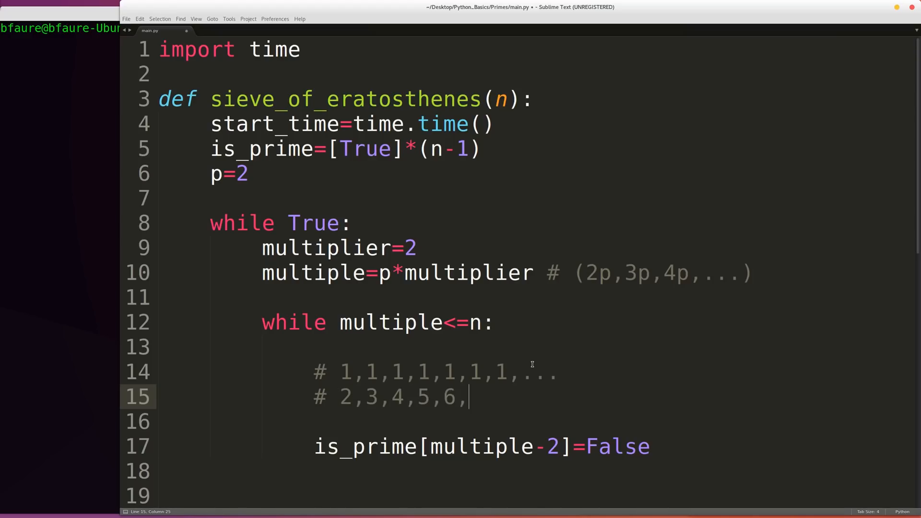
type("7,8,")
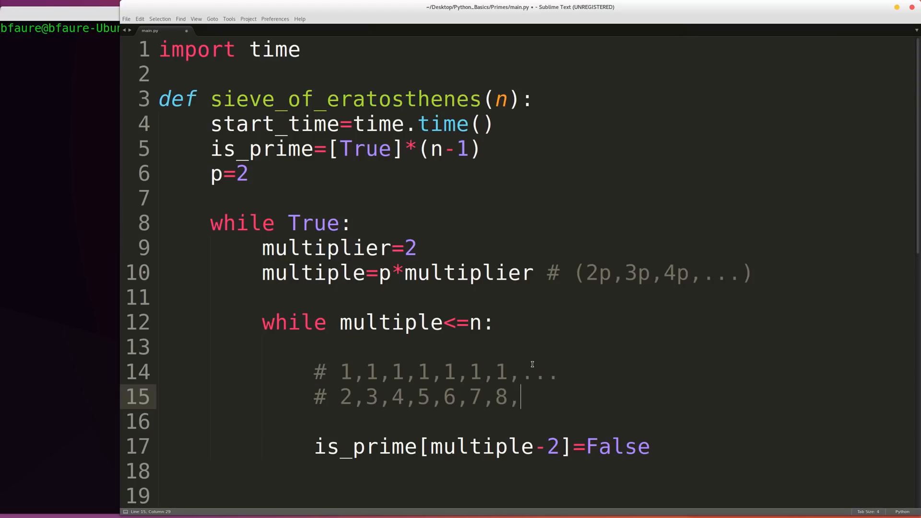
type("...")
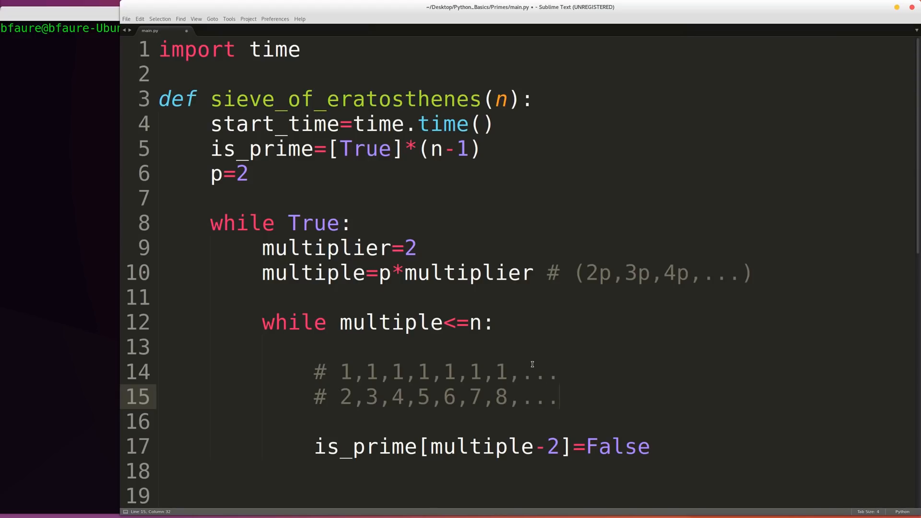
Point out p, multiplier and the sequence values, then remove the comment lines.
double_click(312, 273)
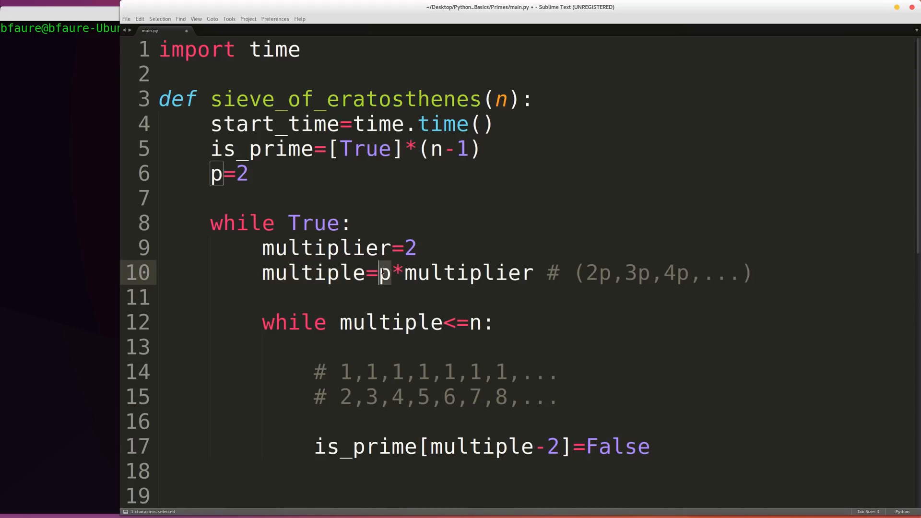
double_click(468, 273)
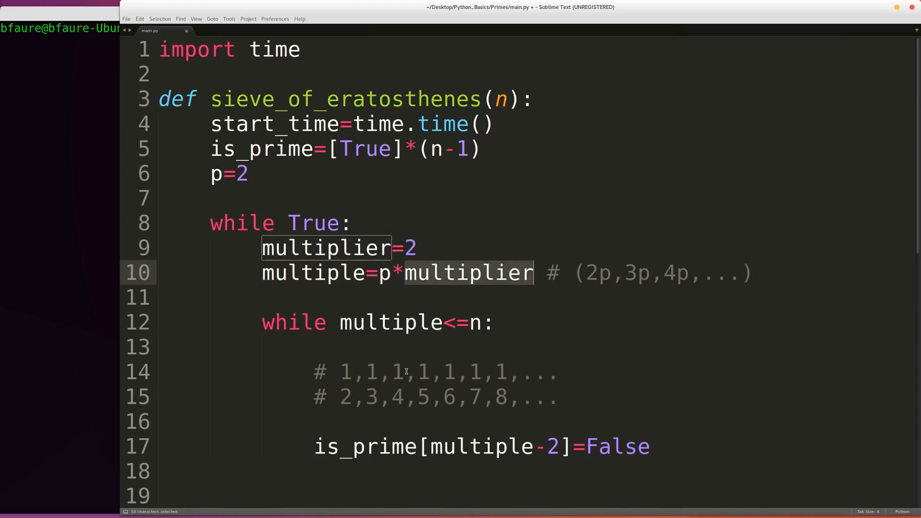
left_click(396, 397)
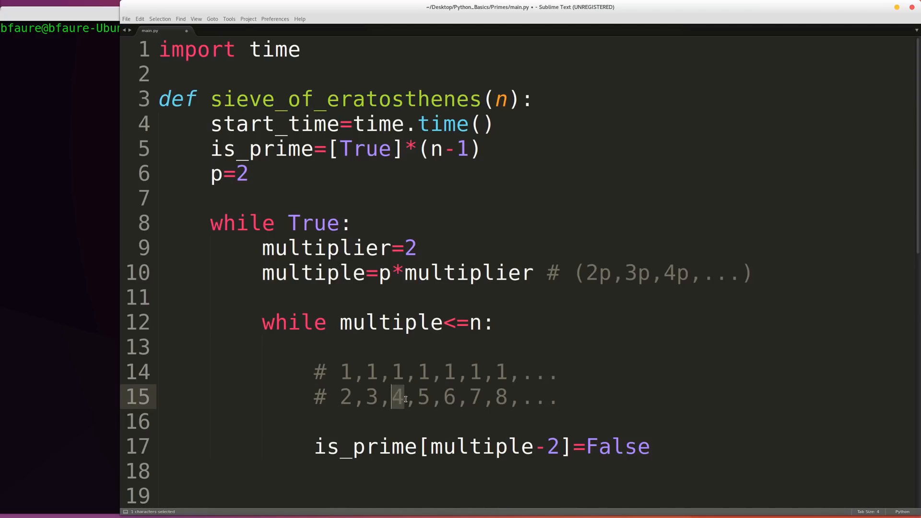
mouse_move(409, 374)
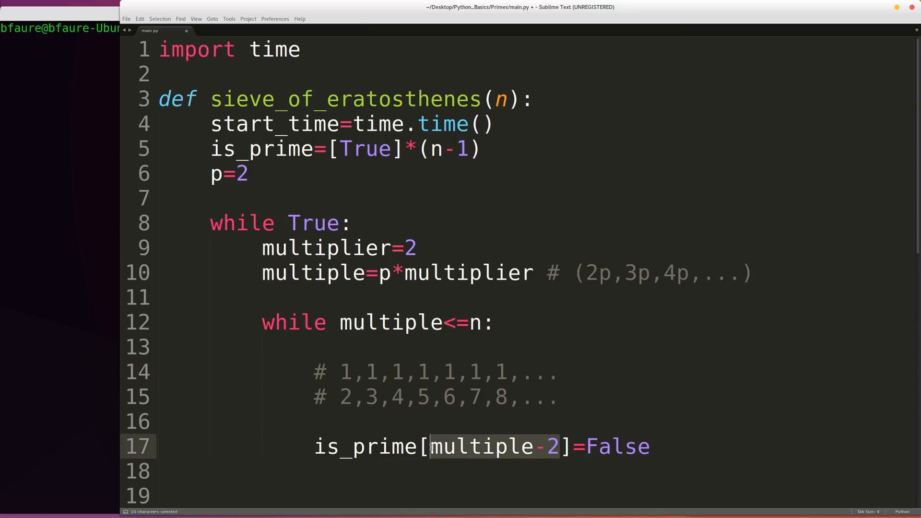
left_click(340, 396)
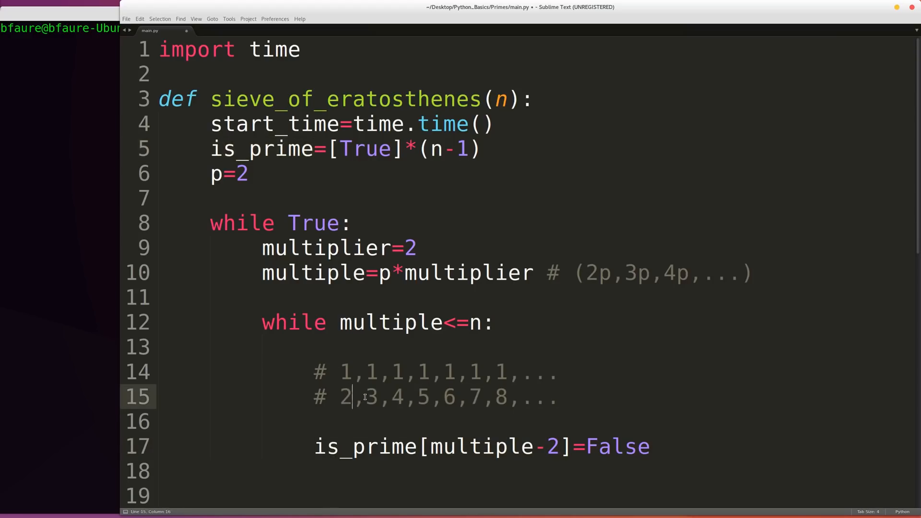
double_click(397, 397)
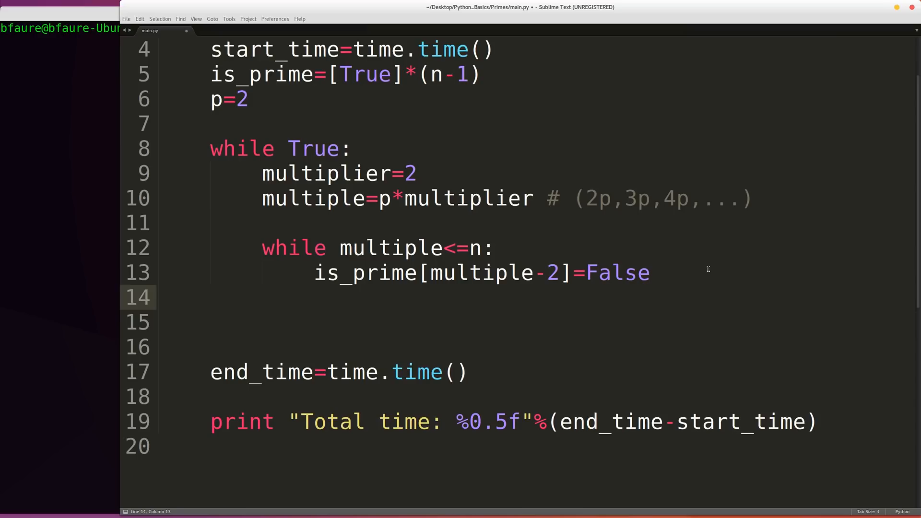
Add multiplier+=1 and multiple=p*multiplier after the False assignment.
type("multiplier")
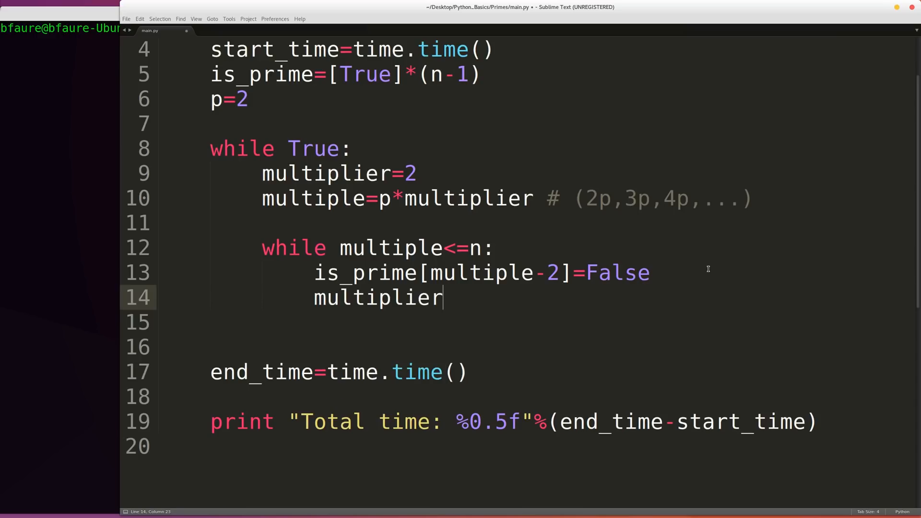
type("+=1")
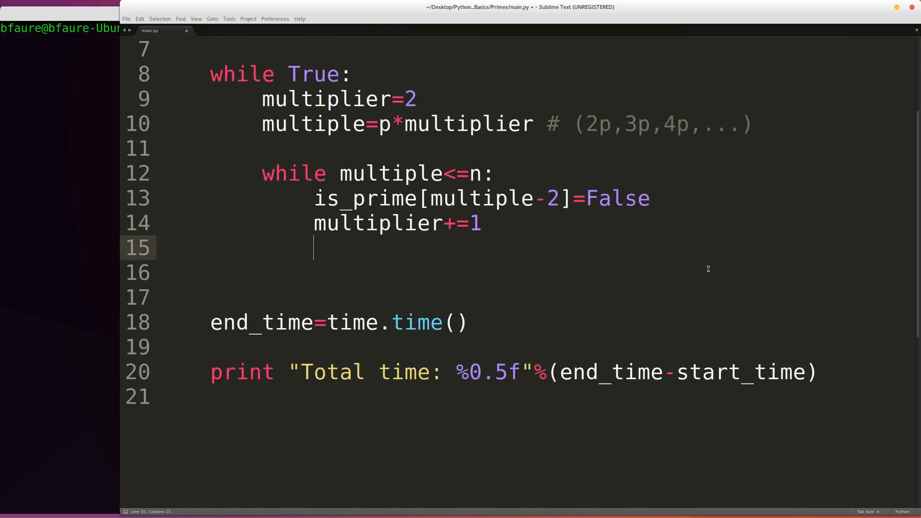
type("multiple=")
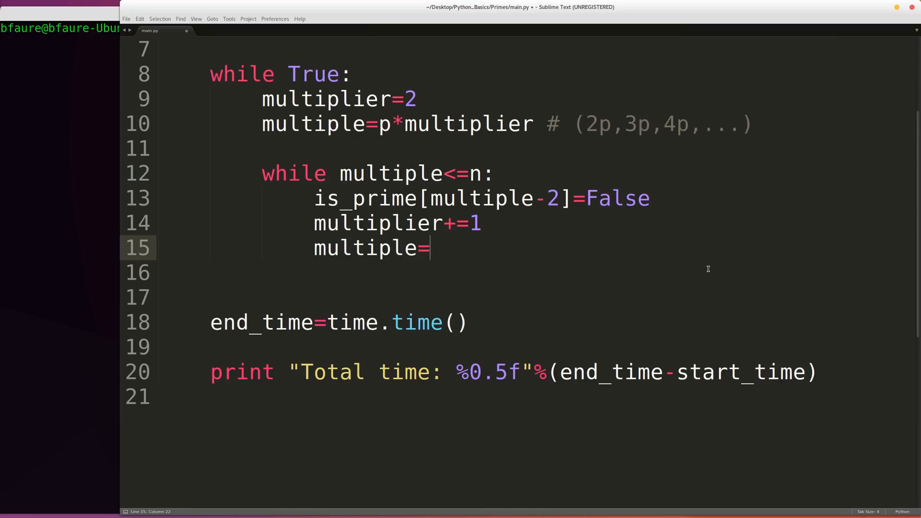
type("p*m")
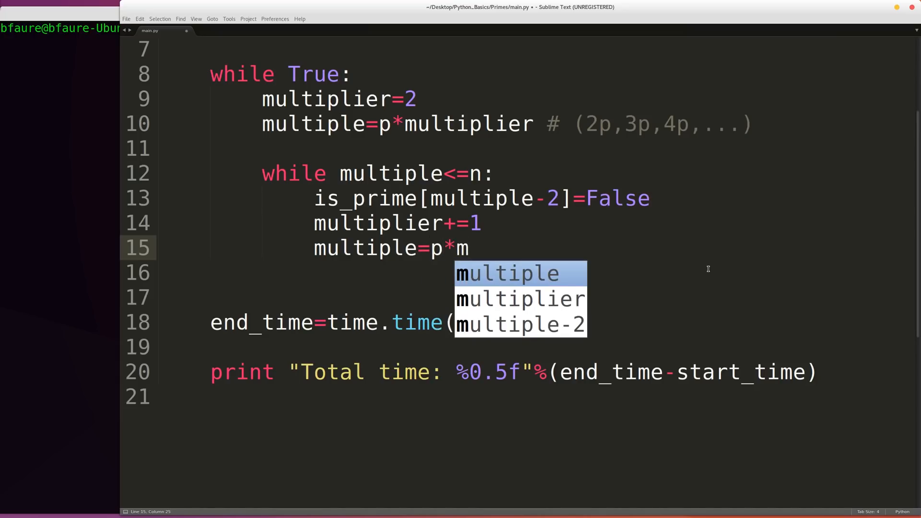
key("Enter")
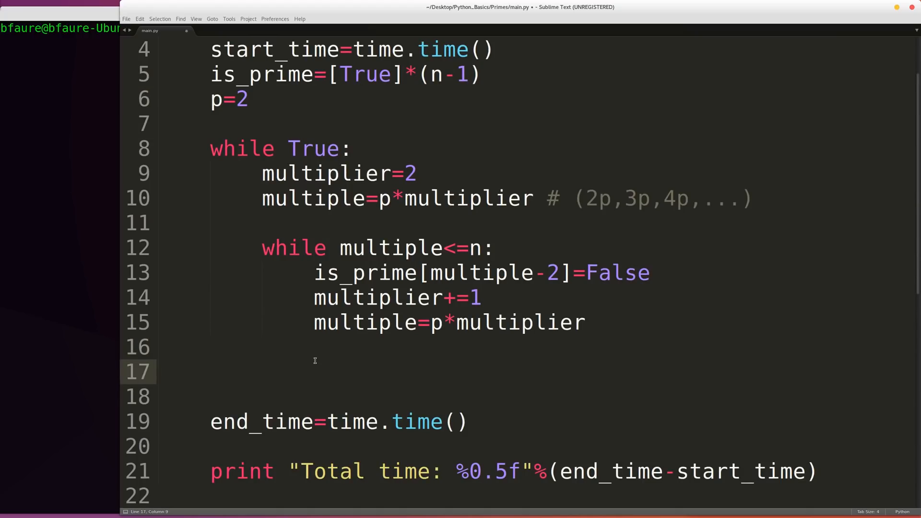
left_click(262, 371)
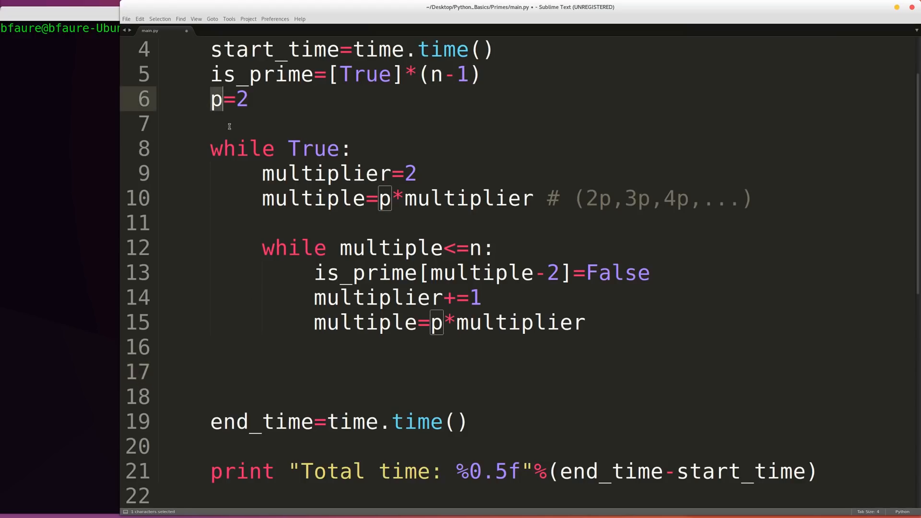
Start a 'for i,prime in enumerate(is_prime)' loop in the outer loop.
type("f")
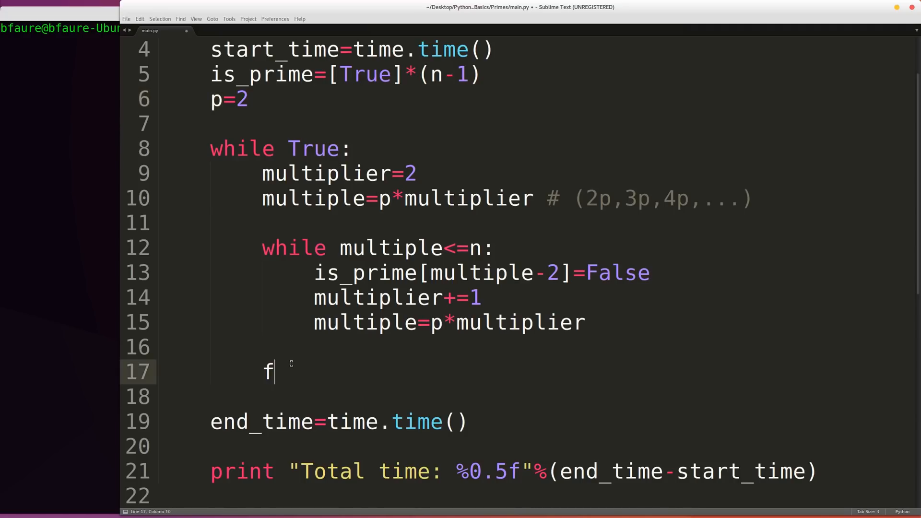
type("or i,prime")
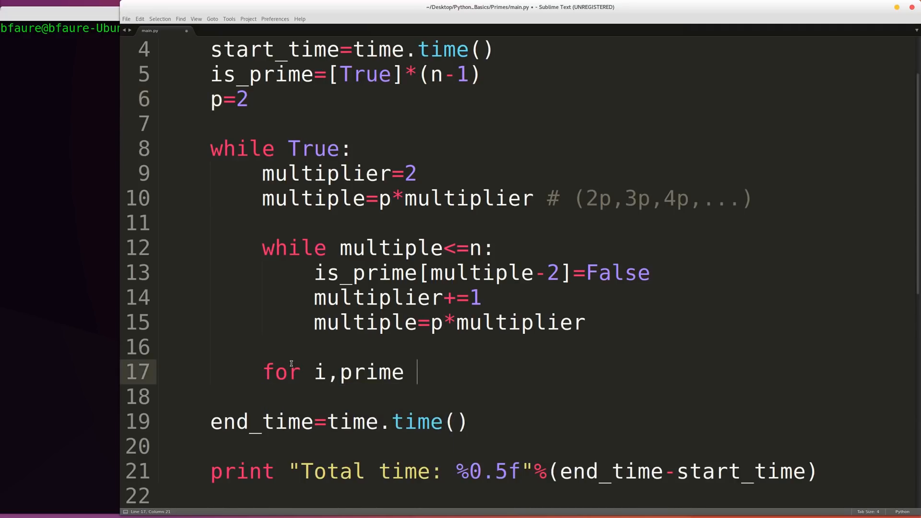
type("in enum")
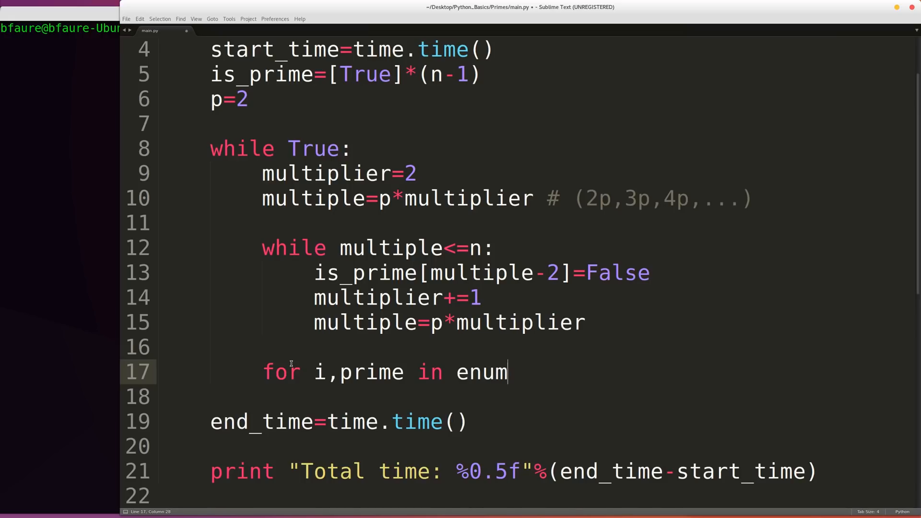
type("erate(is")
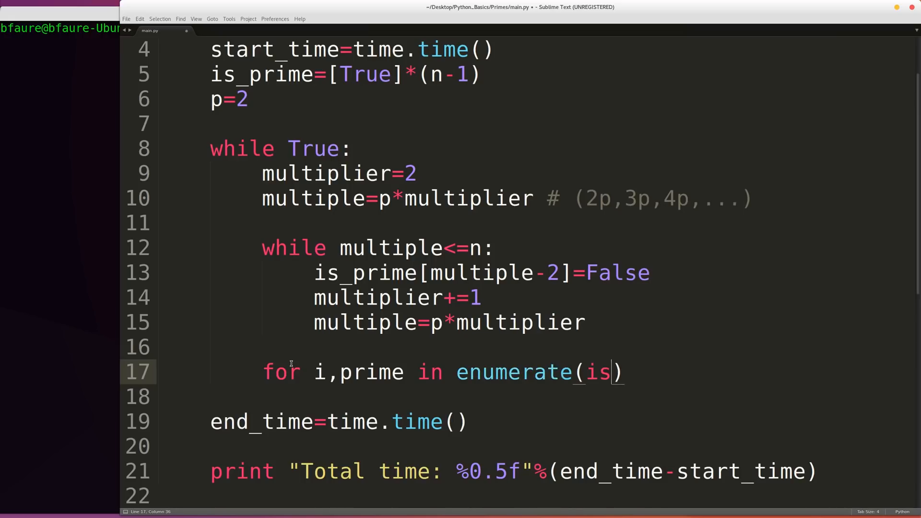
type("_prime")
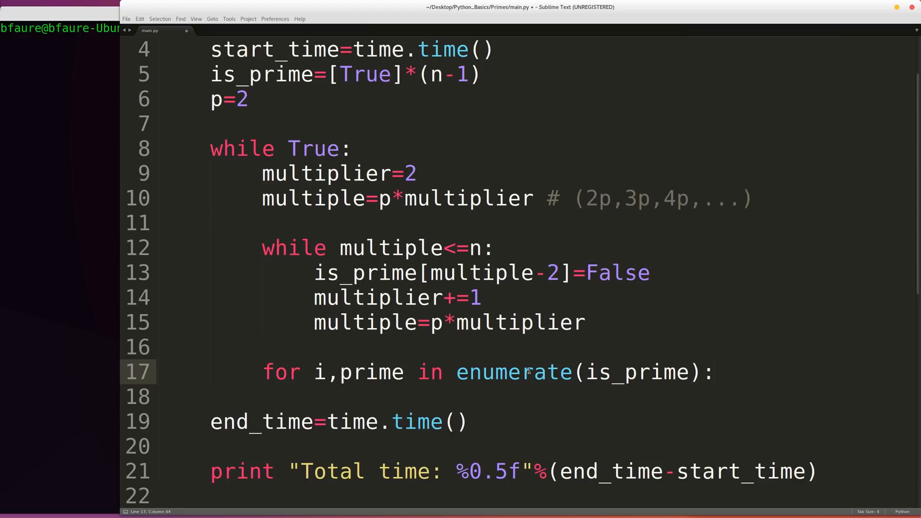
double_click(512, 371)
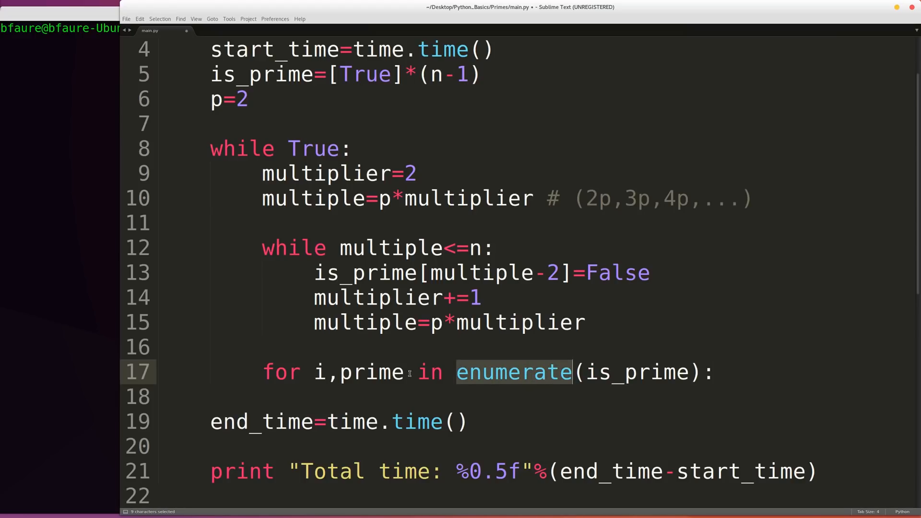
double_click(638, 372)
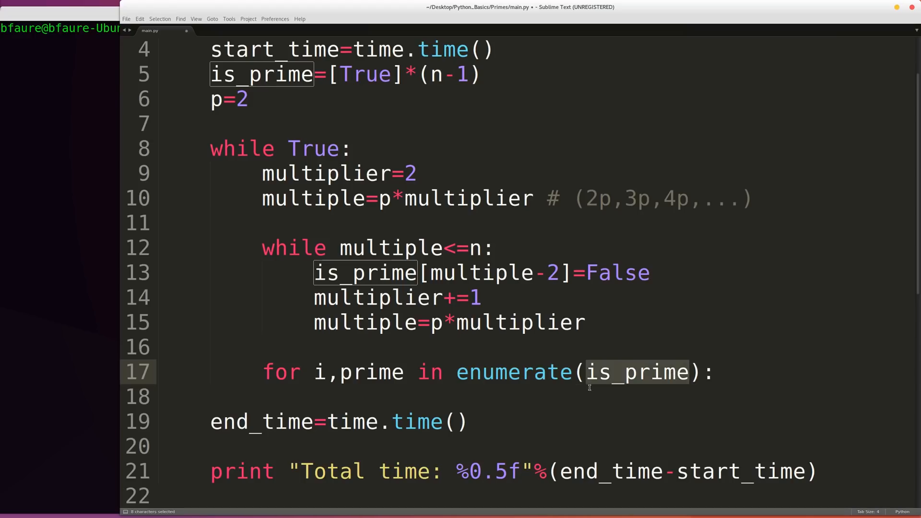
mouse_move(525, 391)
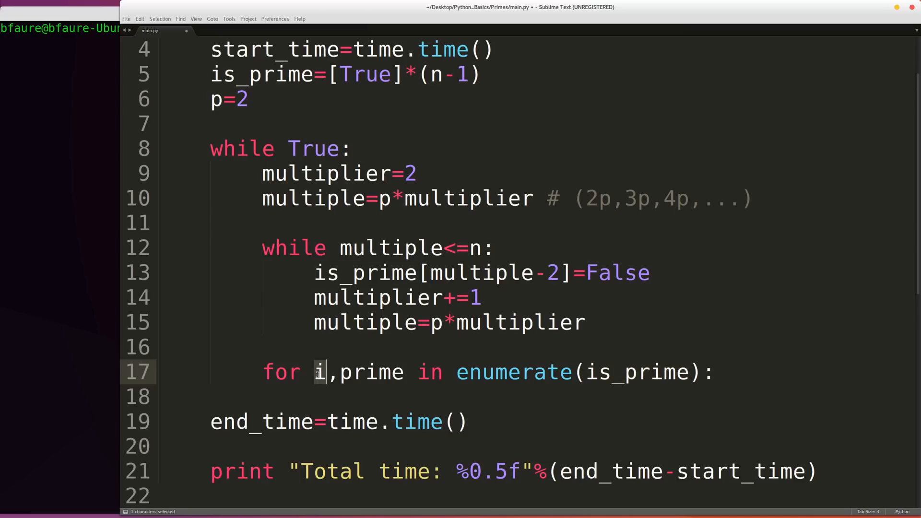
double_click(372, 372)
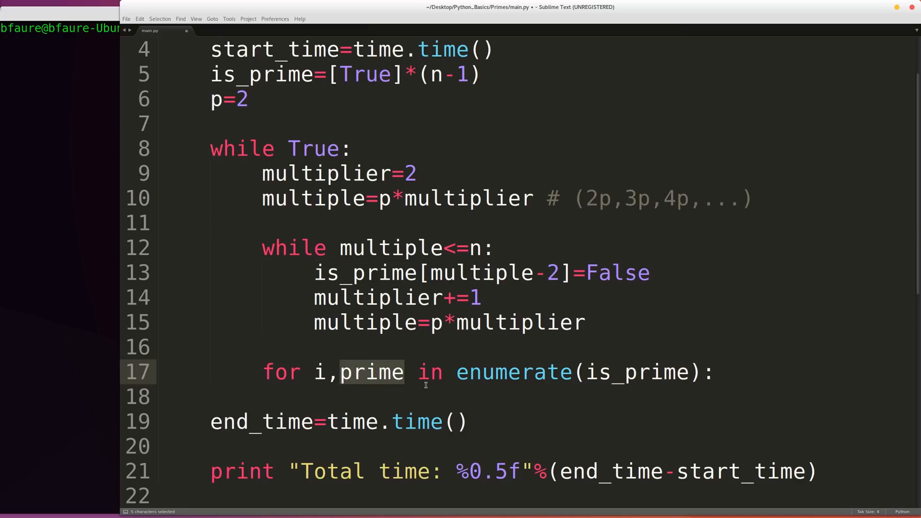
Add 'if prime and i+2>p:' setting p=i+2.
type("if prime")
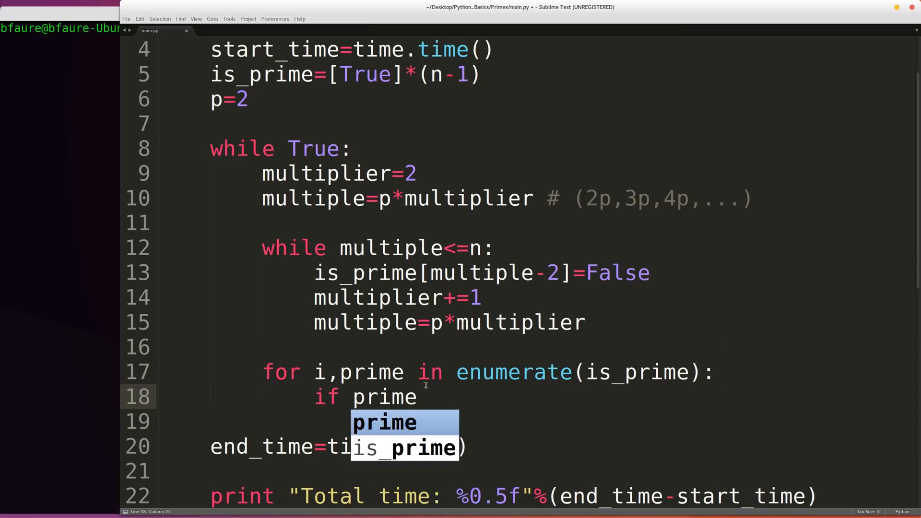
type("and i+2>p:")
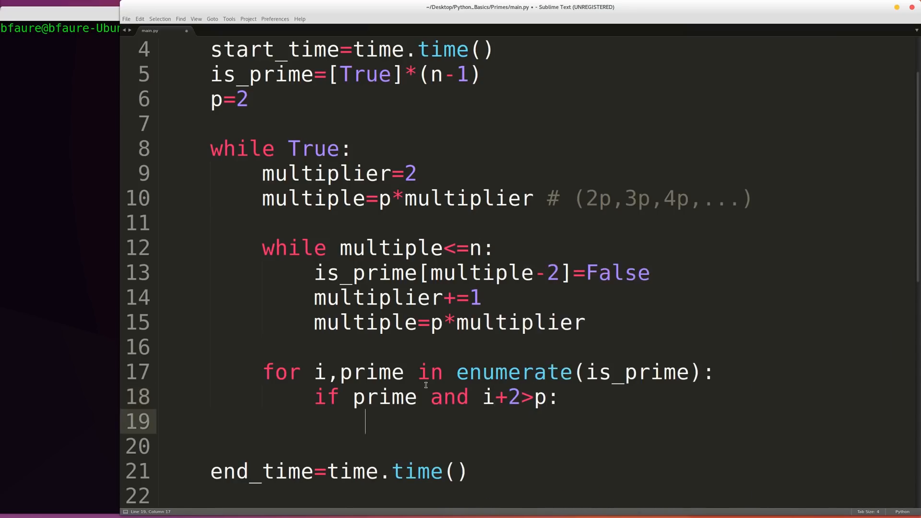
type("p")
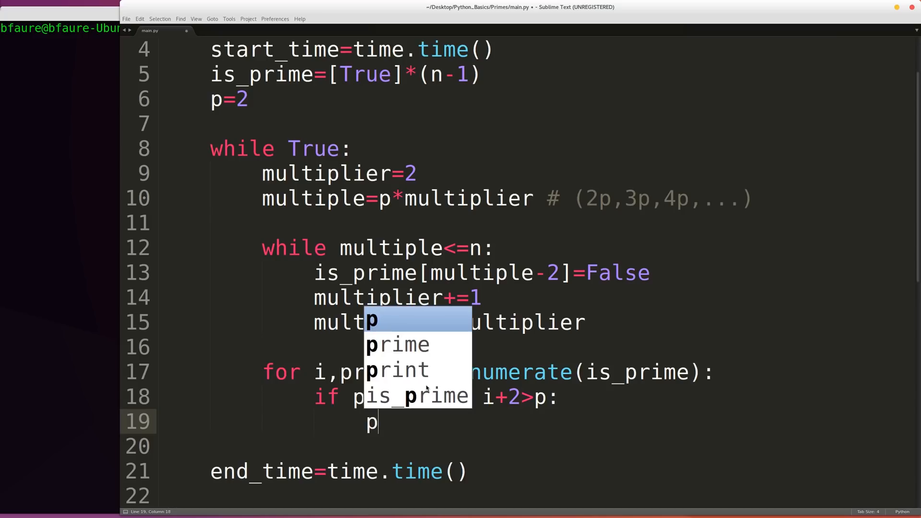
type("=i+")
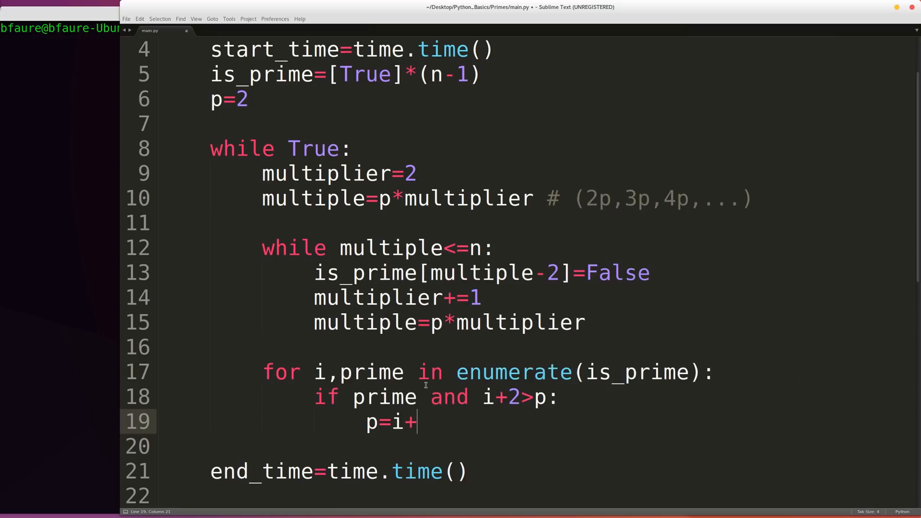
type("2")
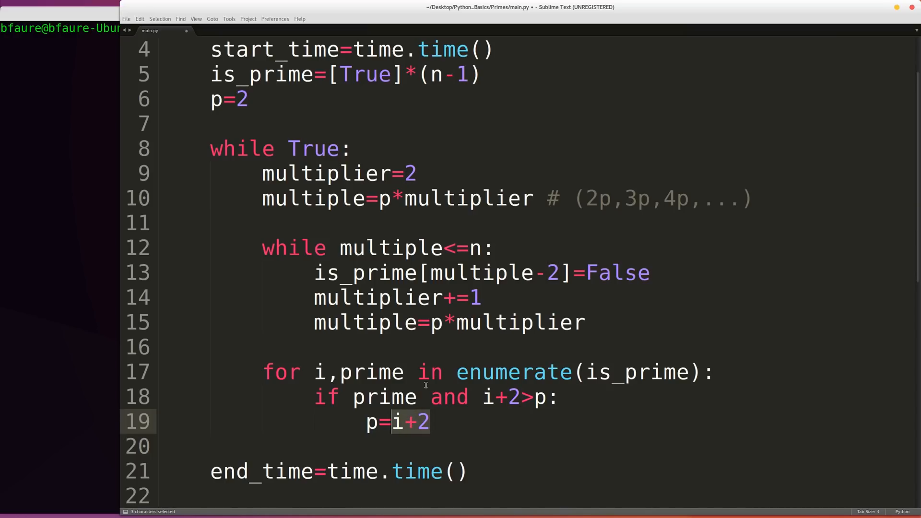
mouse_move(496, 282)
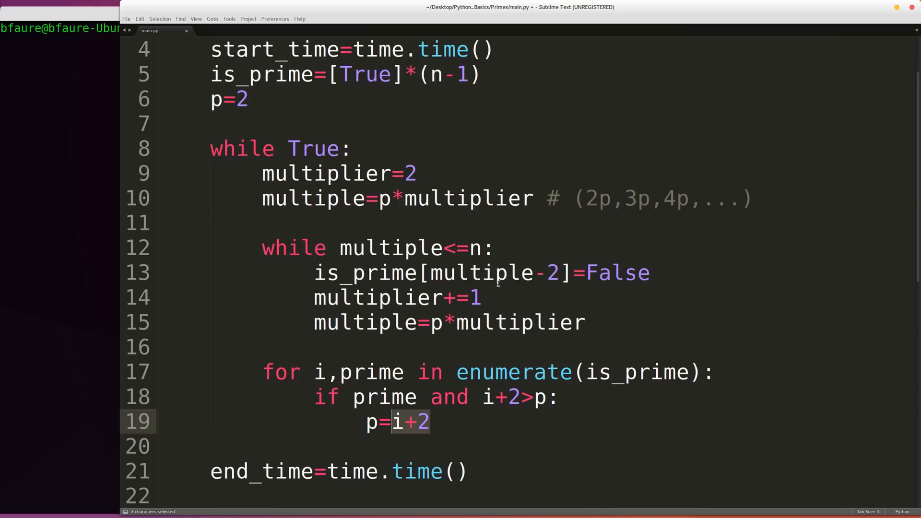
double_click(481, 272)
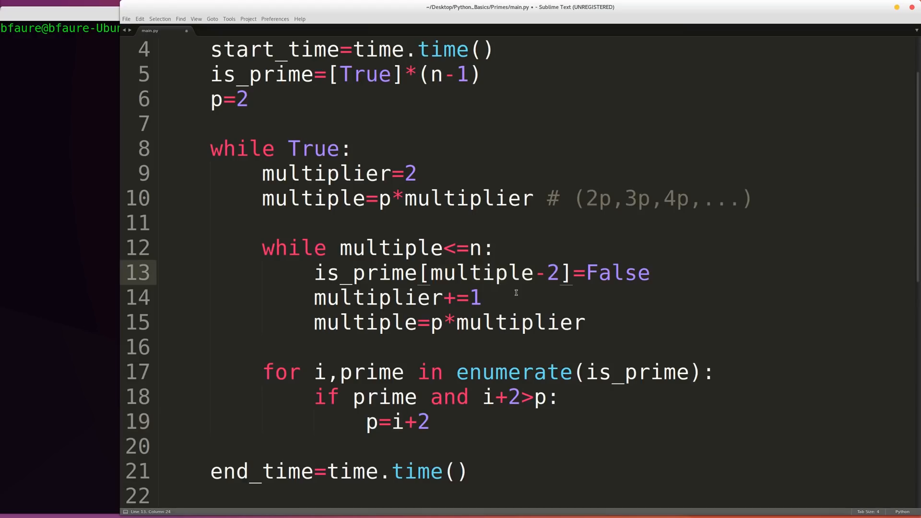
mouse_move(501, 356)
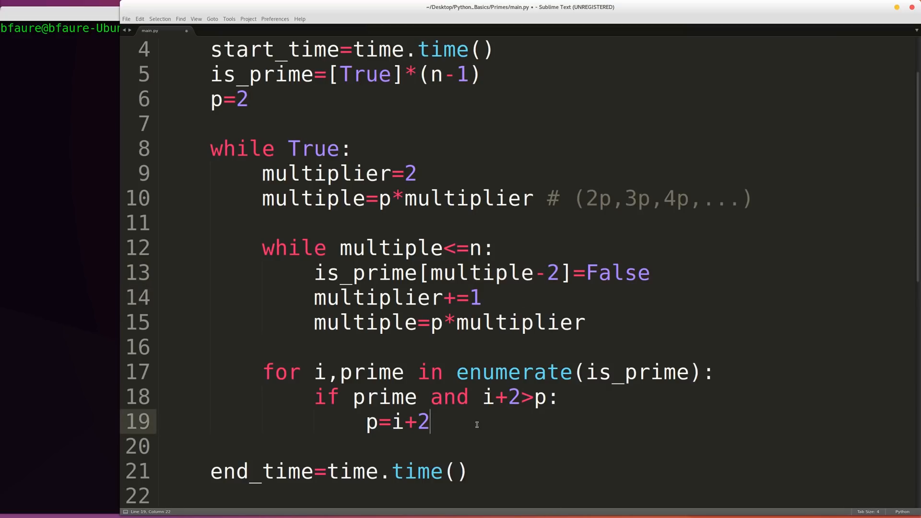
Add break after p=i+2, plus an else: break clause.
scroll("down", 3)
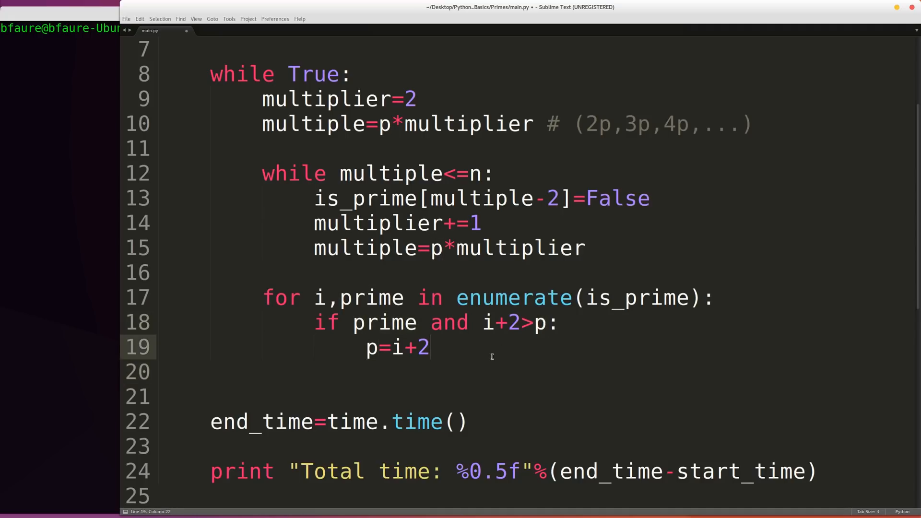
type("break")
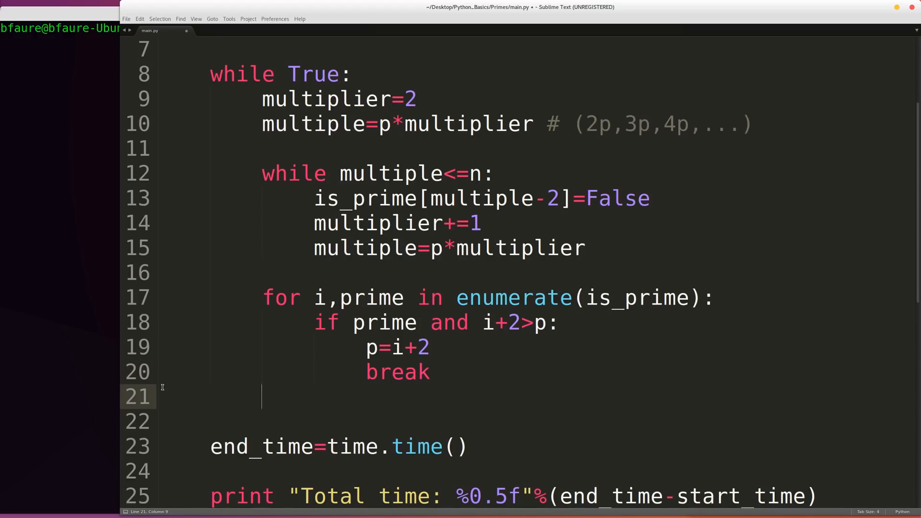
type("else:")
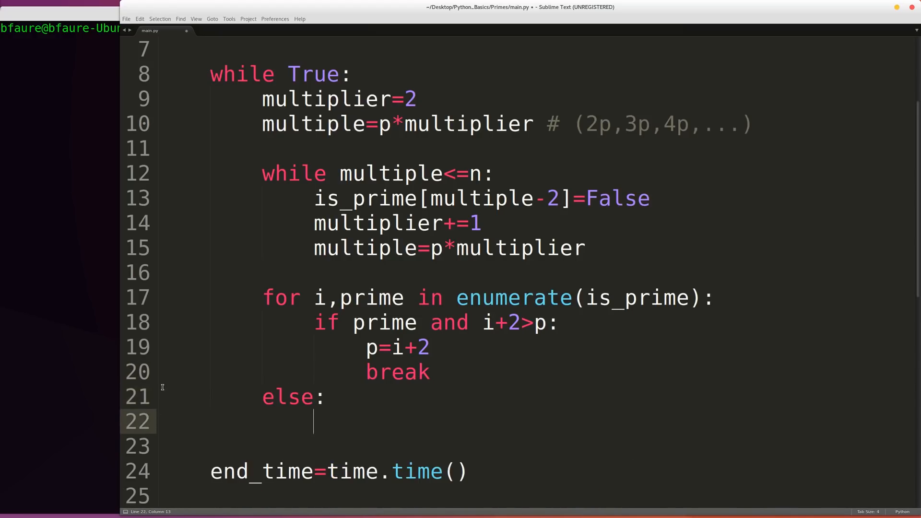
type("break")
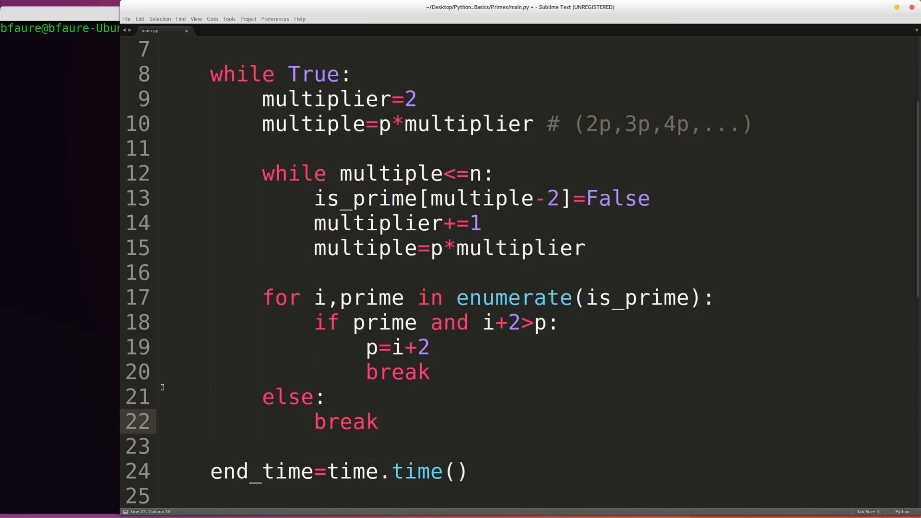
double_click(288, 397)
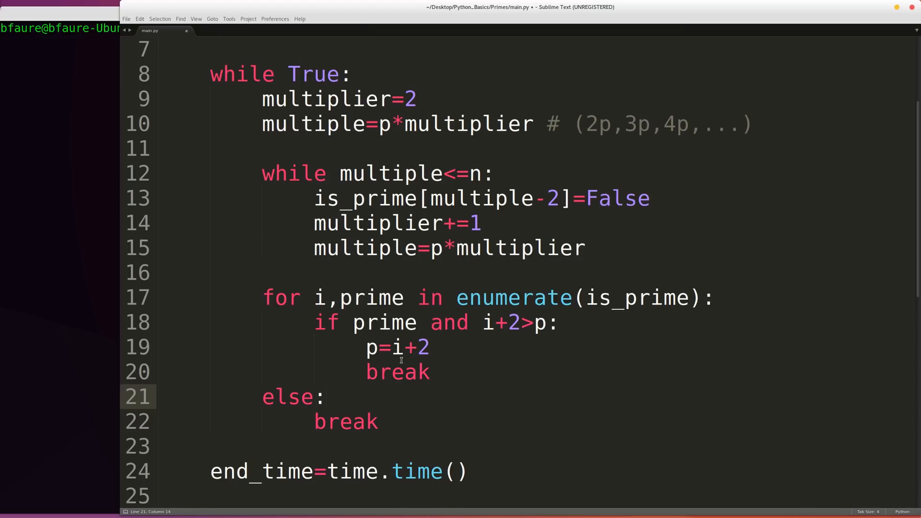
double_click(398, 372)
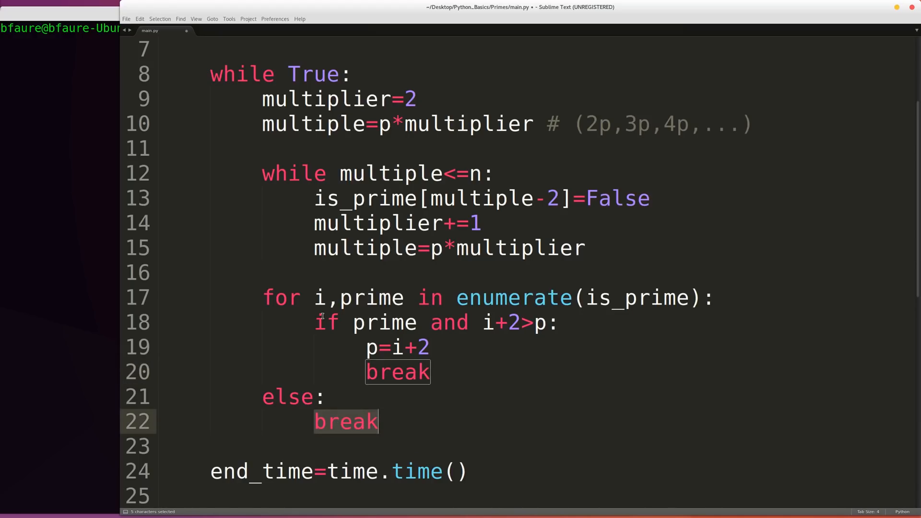
Review the outer while True header and every occurrence of p.
left_click(432, 347)
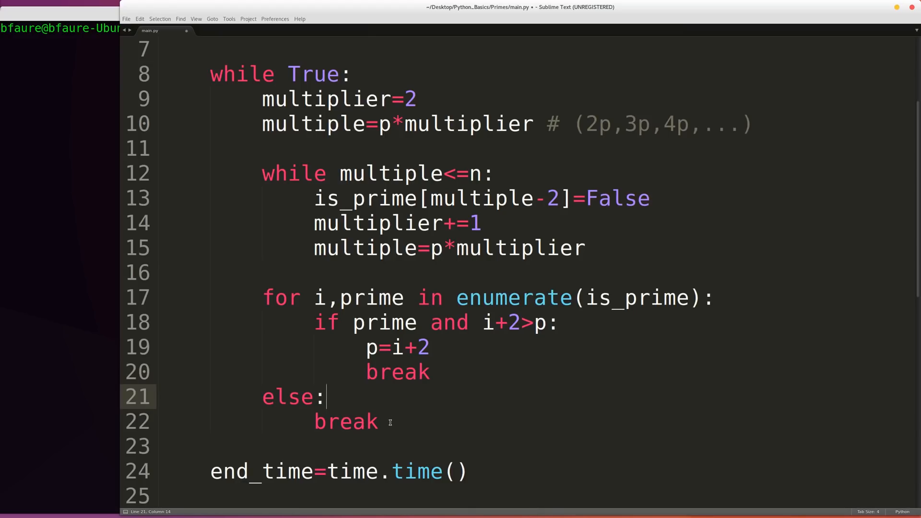
left_click(353, 74)
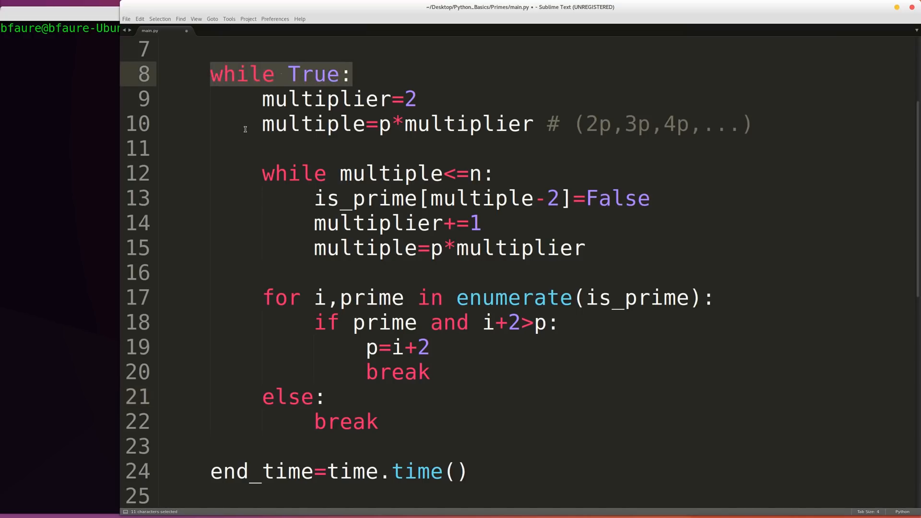
left_click(455, 355)
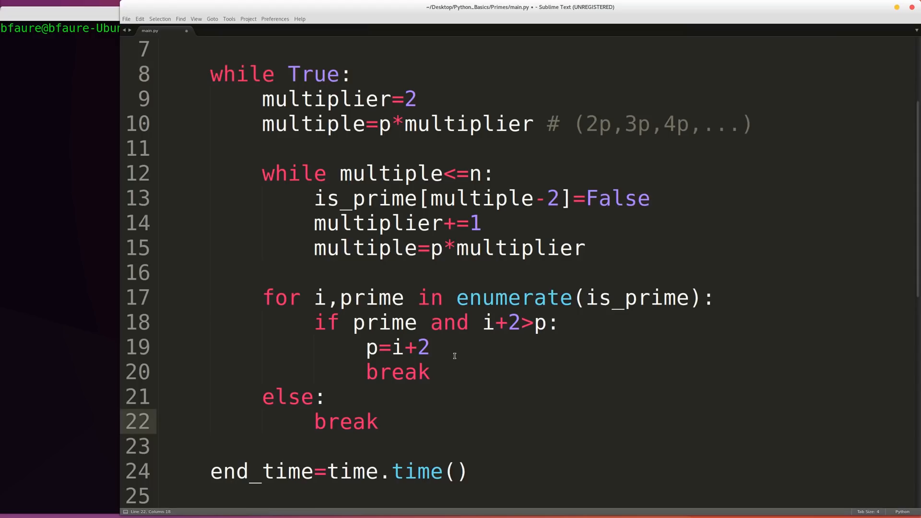
double_click(397, 371)
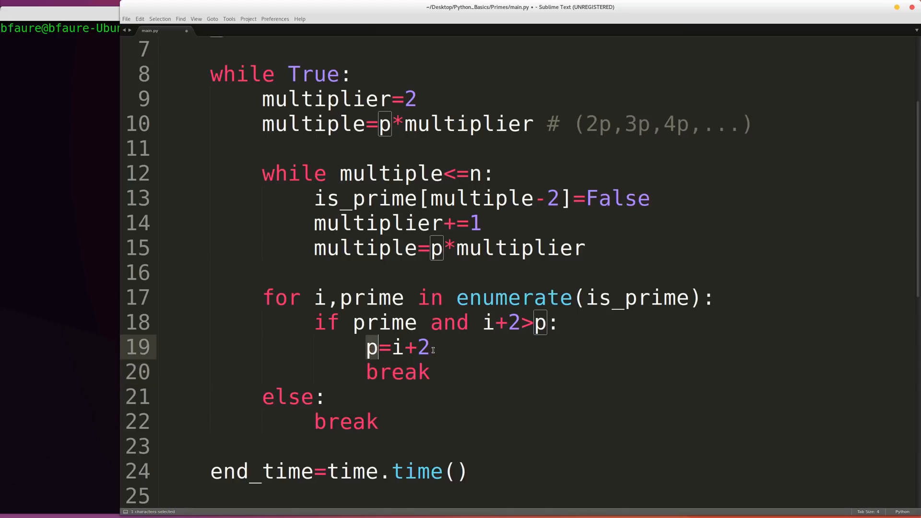
scroll("down", 3)
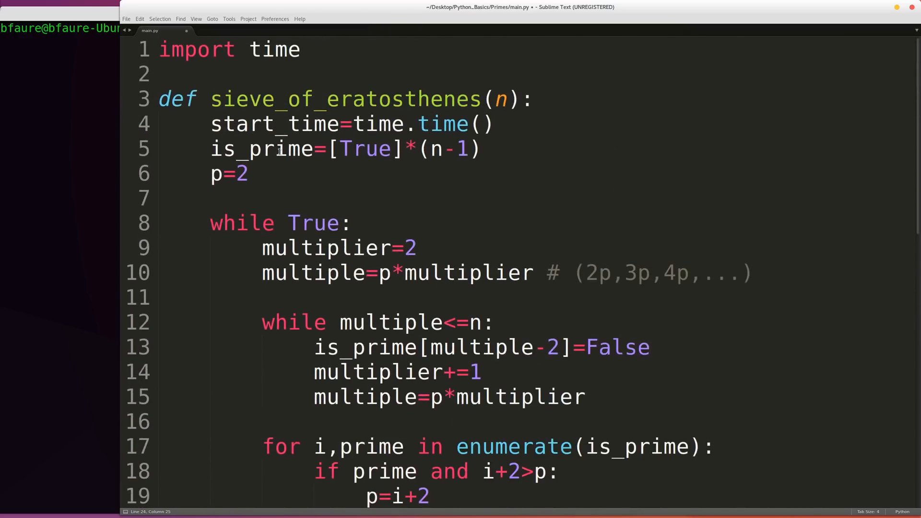
After end_time, loop over enumerate(is_prime) and print i+2 for each prime.
double_click(261, 149)
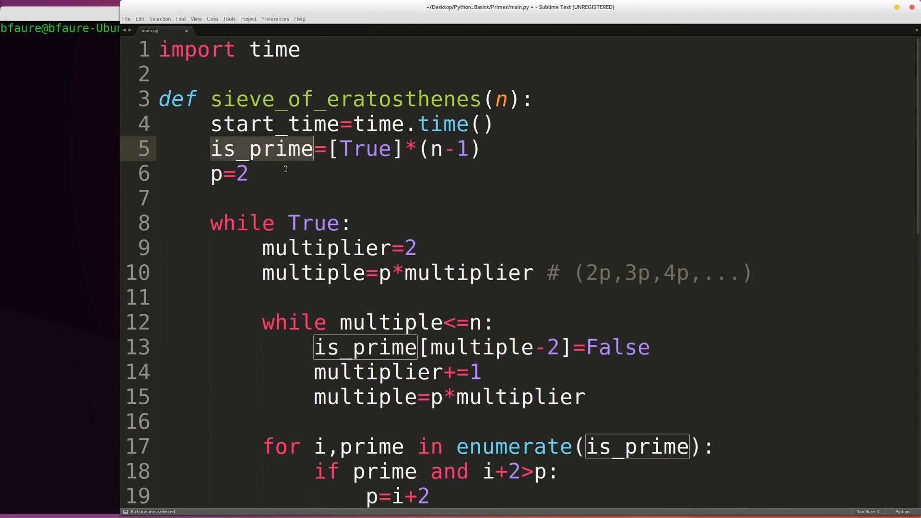
scroll("down", 3)
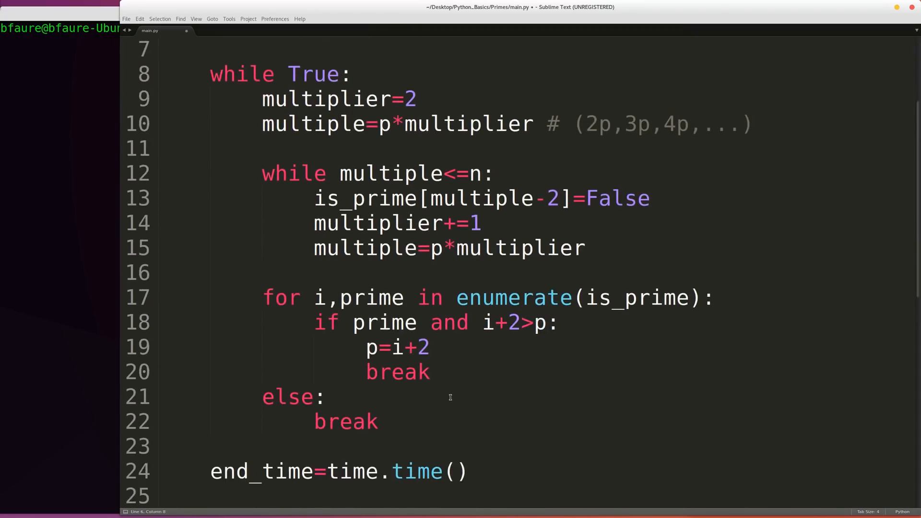
scroll("down", 3)
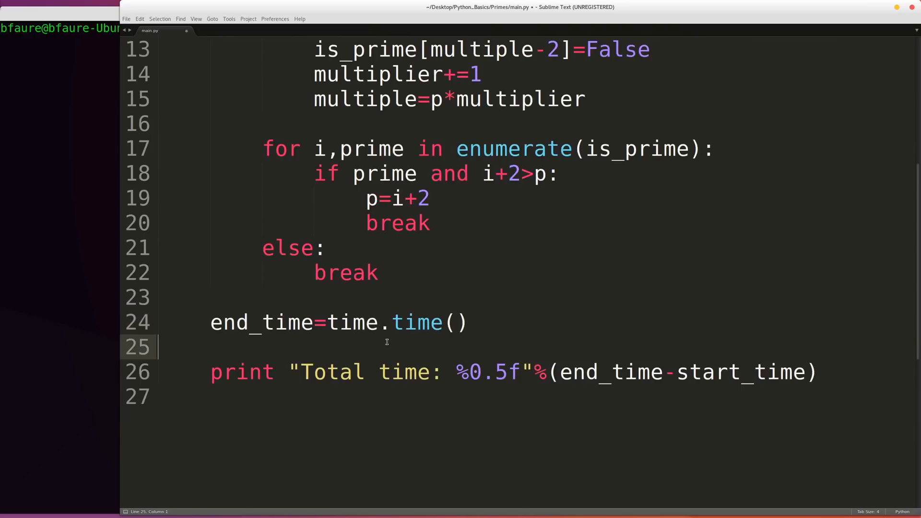
key("Return")
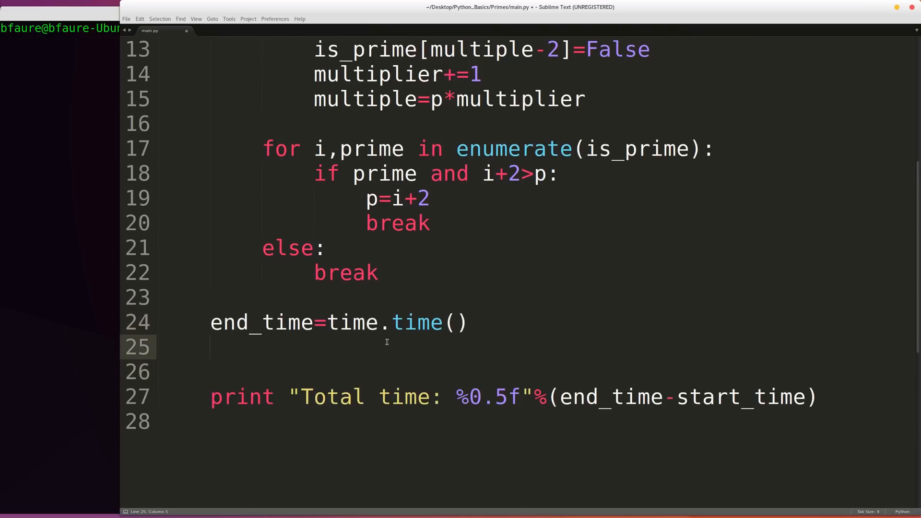
type("for i,")
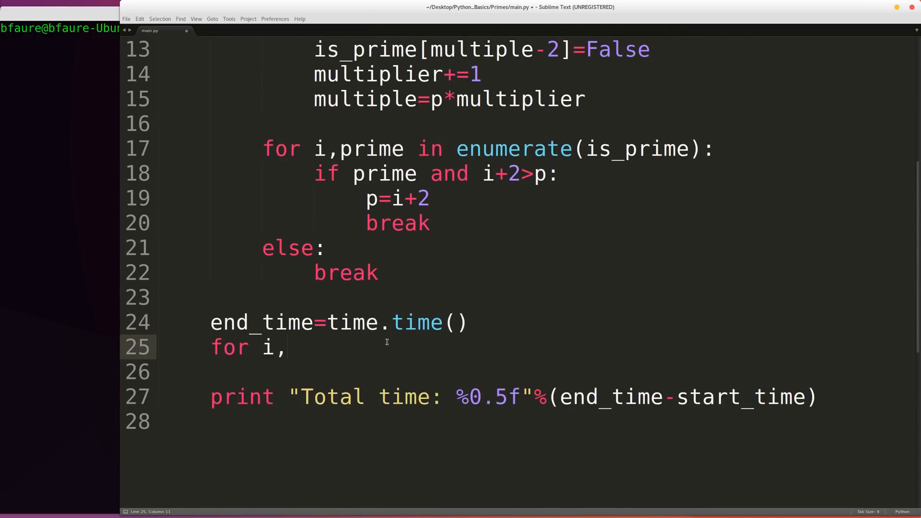
type("prime i")
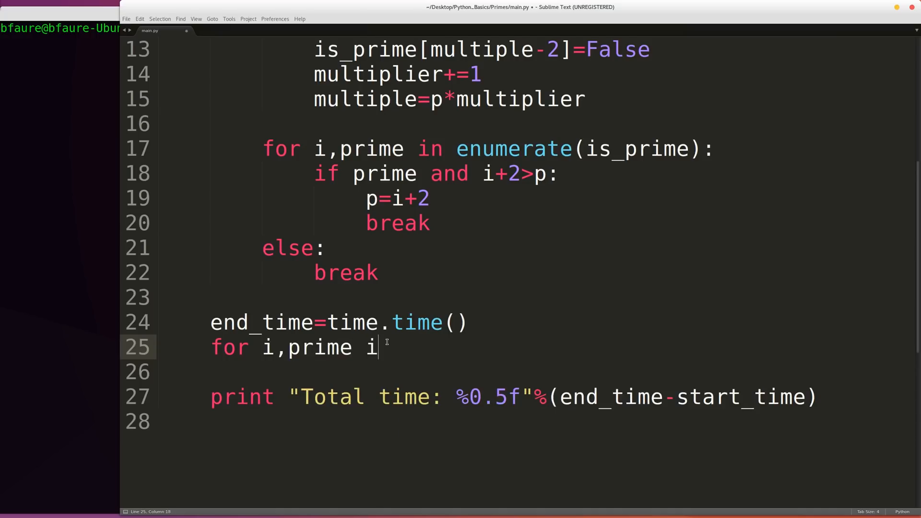
type("n enumerate()")
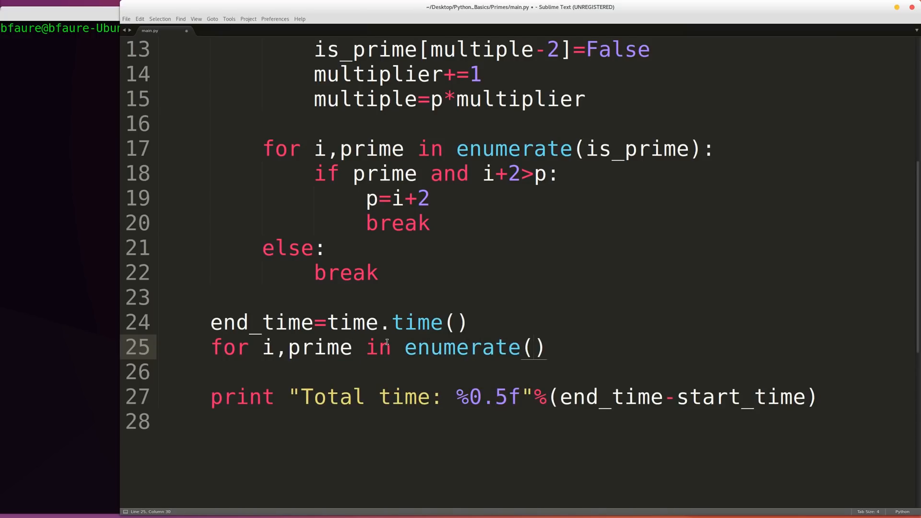
type("is_prime):")
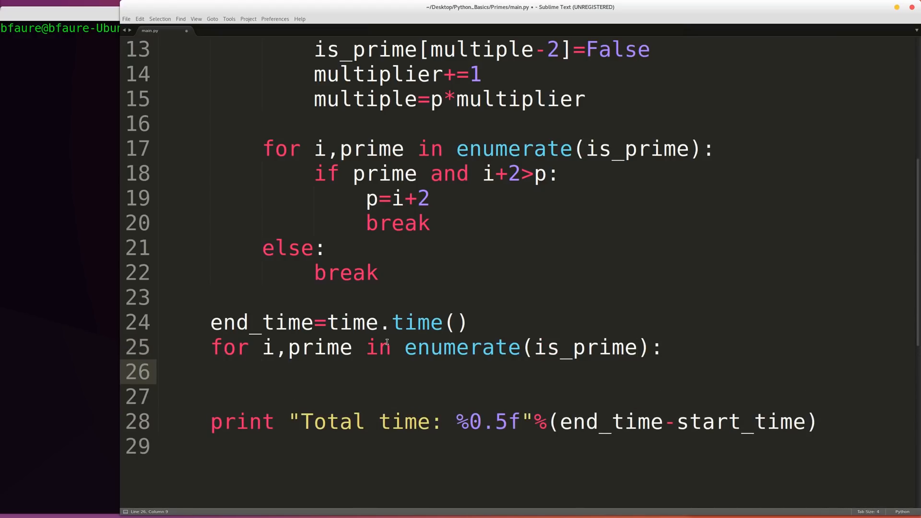
type("if prime:")
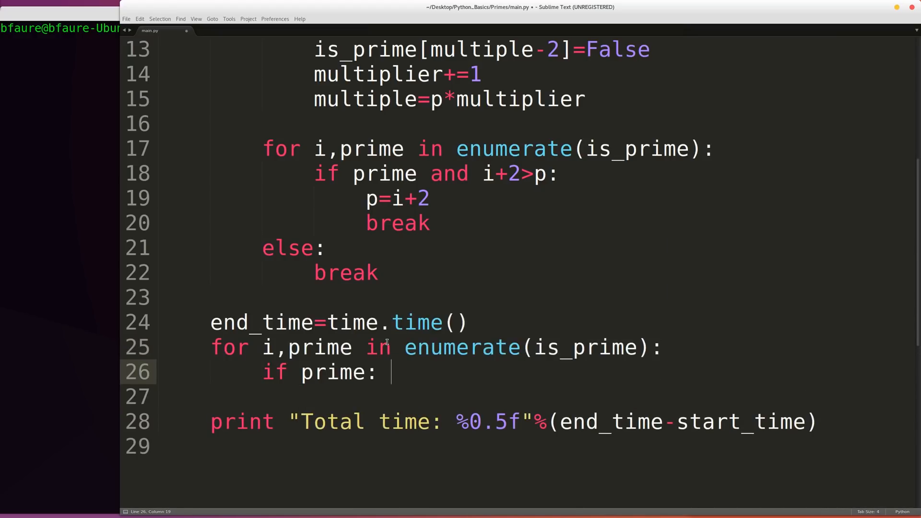
type("print")
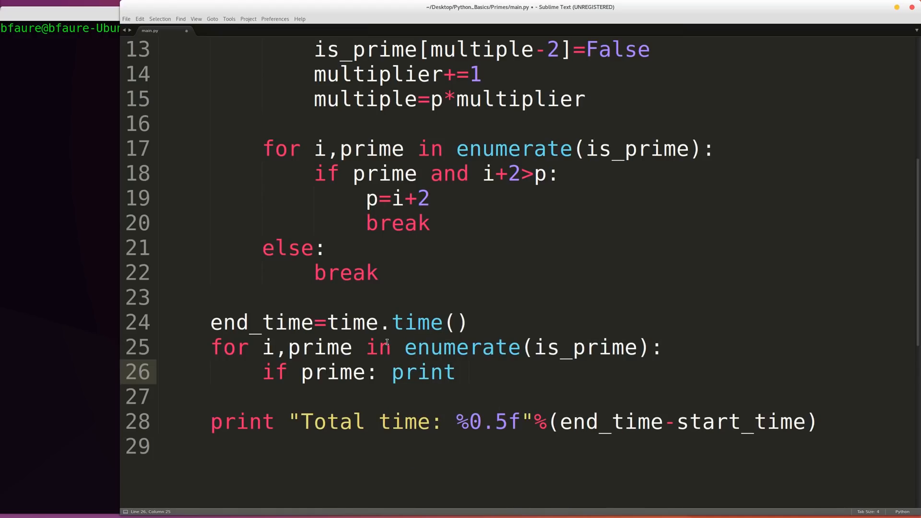
type("i+2")
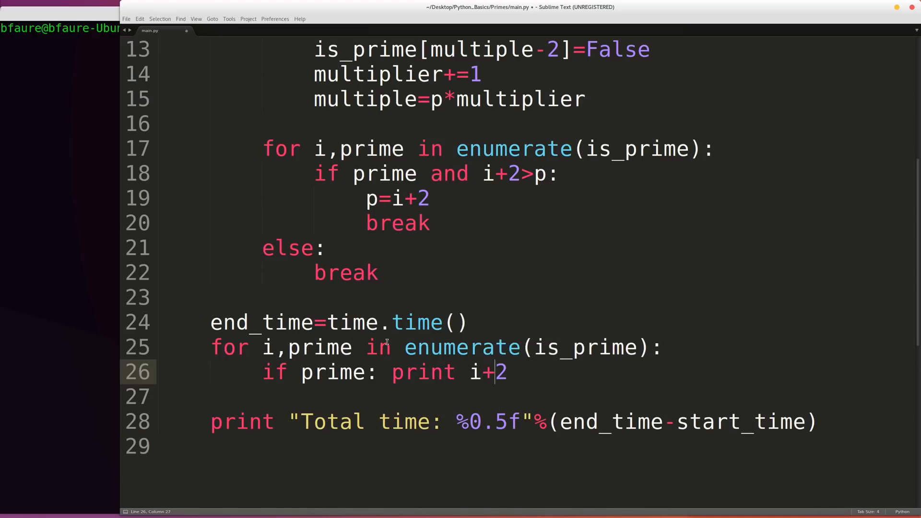
Call sieve_of_eratosthenes(100) at the bottom of main.py.
double_click(476, 372)
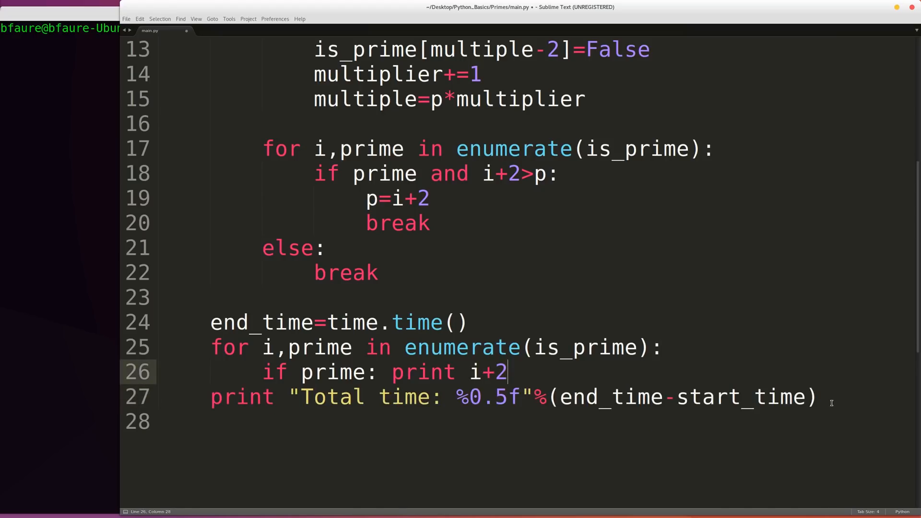
left_click(817, 397)
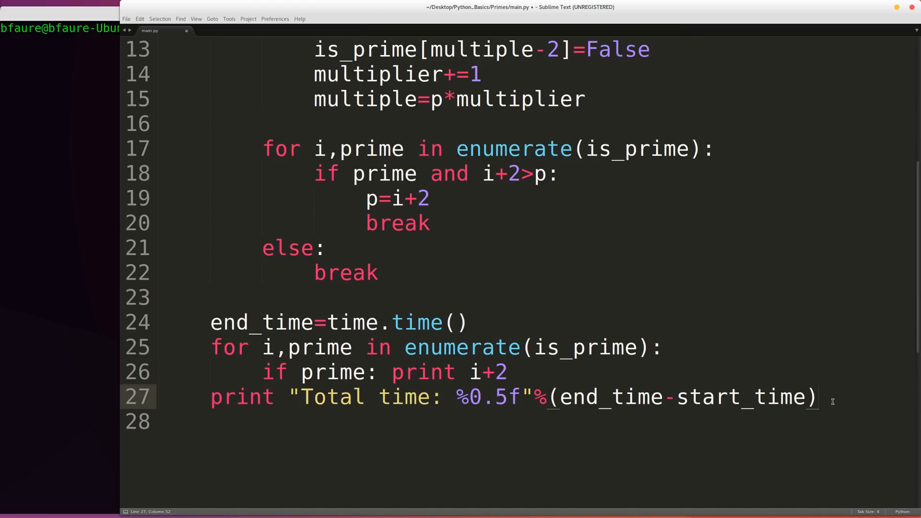
type("sieve_of_eratosthenes(1")
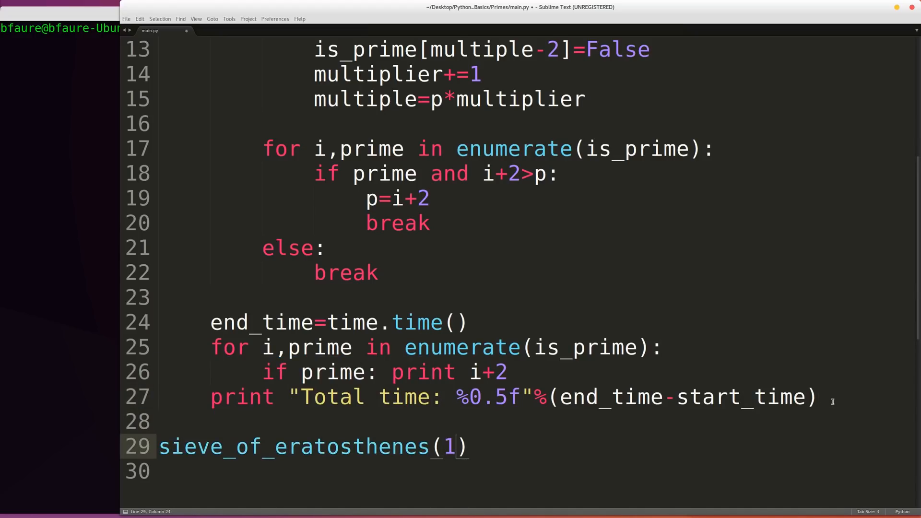
type("00")
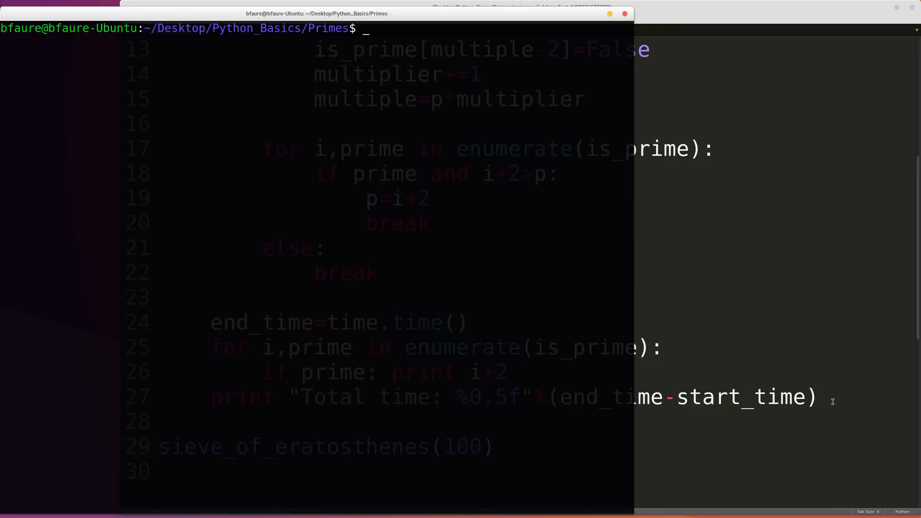
Run 'python main.py' to list primes up to 9973 with a 0.15650 total time.
type("python main.py")
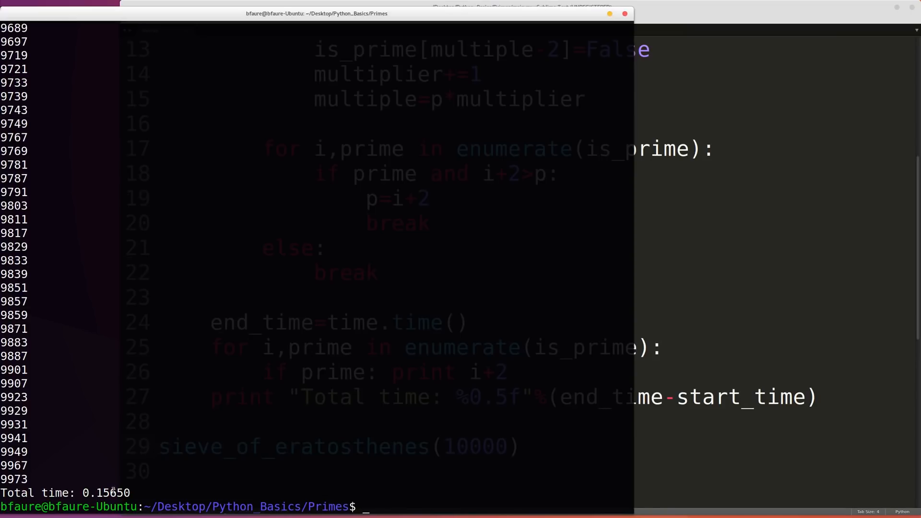
double_click(105, 492)
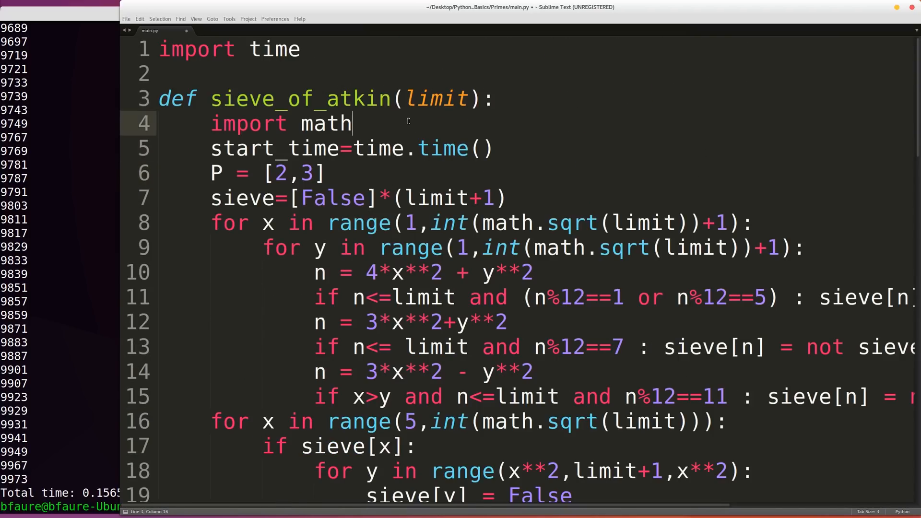
Review sieve_of_atkin from its name down to the print statements for P and total time.
double_click(300, 98)
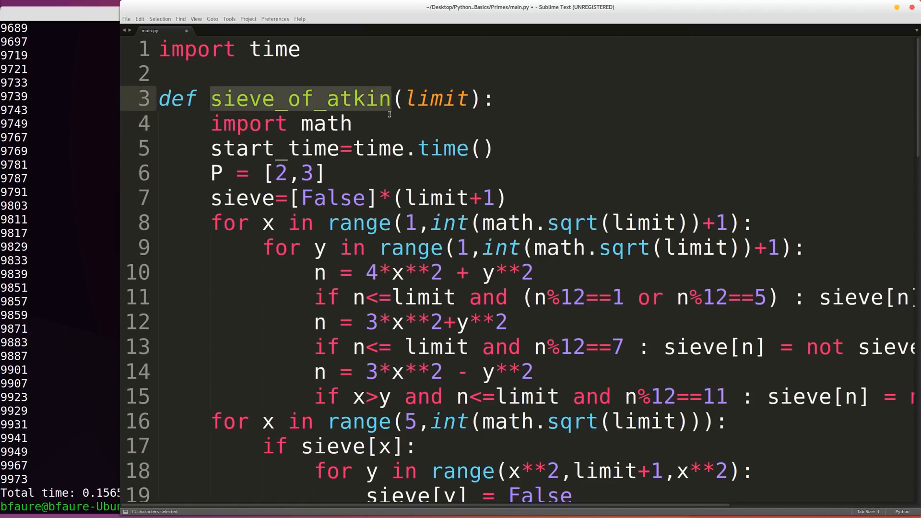
left_click(325, 173)
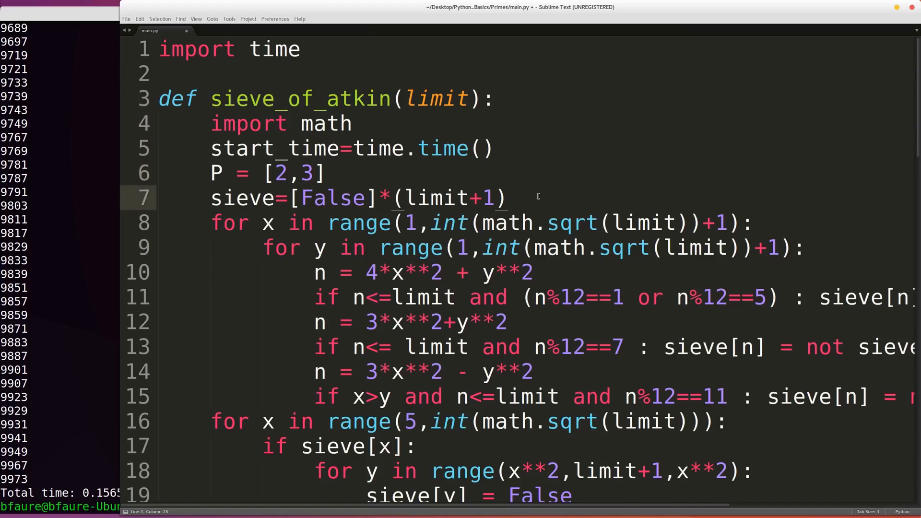
scroll("down", 3)
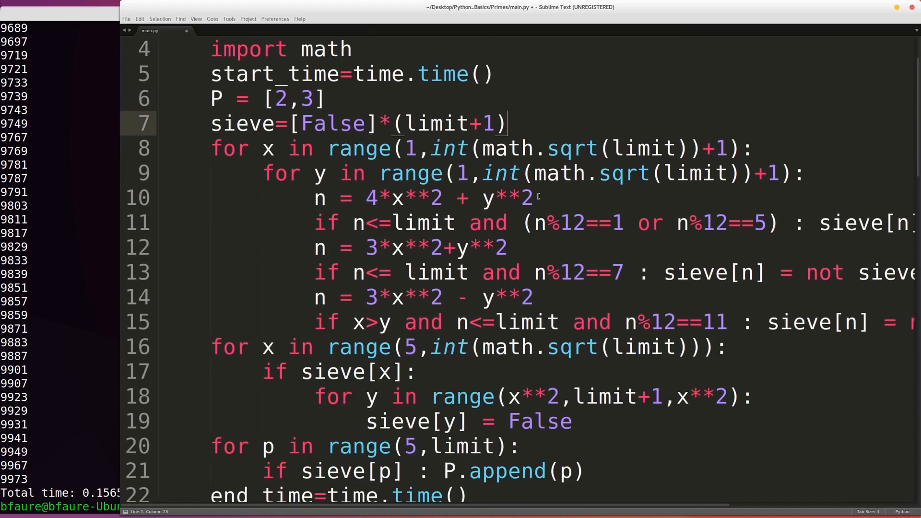
scroll("down", 3)
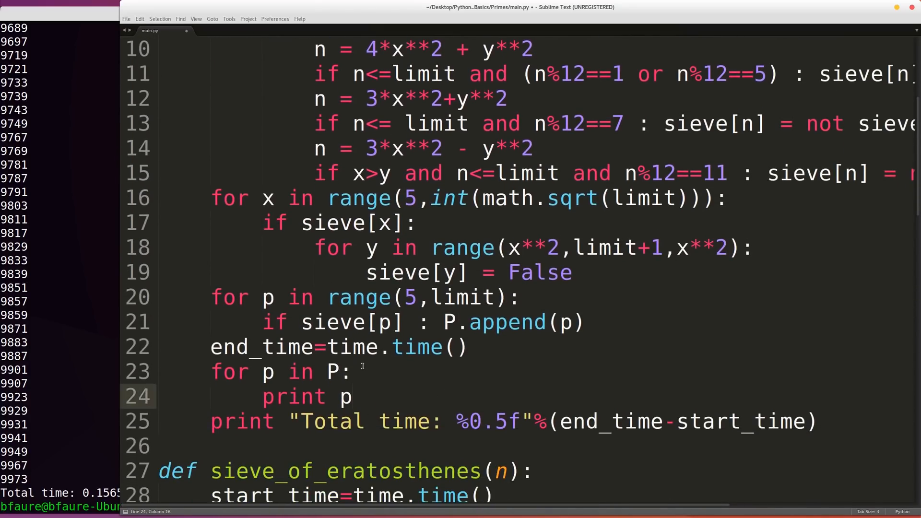
double_click(261, 347)
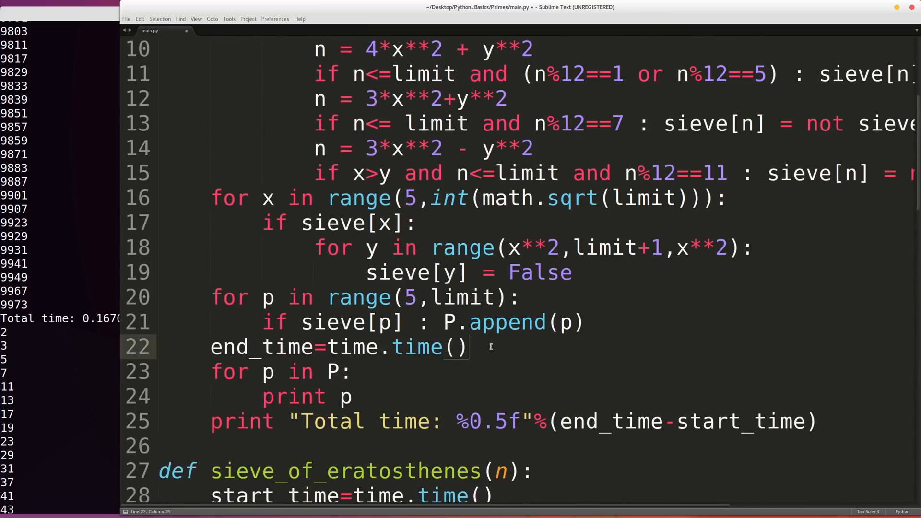
Return the sieve time, append atkin_times results per limit, and print the 'n\tEratosthen' table header.
type("ret")
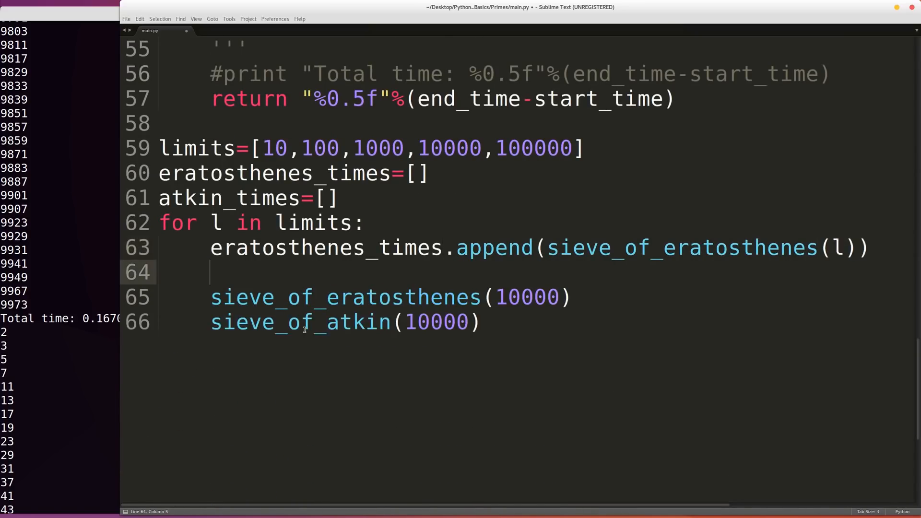
type("atkin_times.append(sieve_of_atkin(l))")
type("print \"")
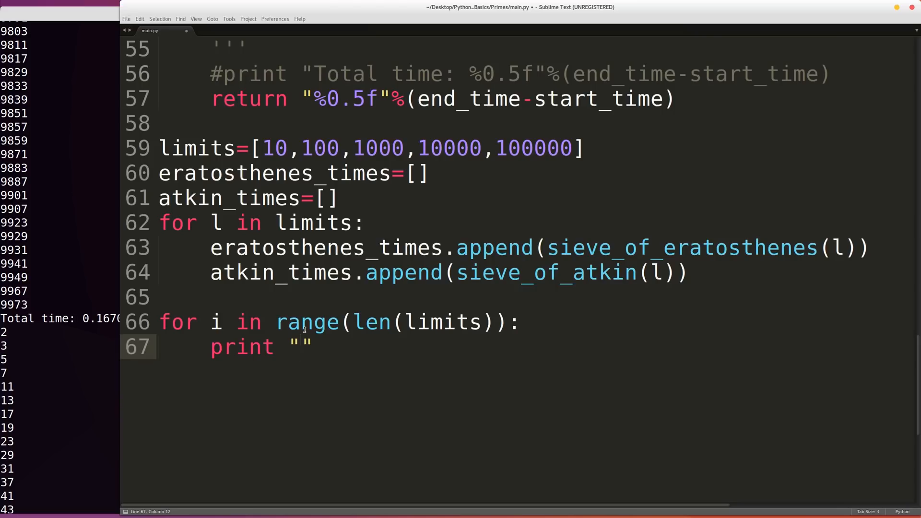
type("print \"n\\tEratosthen\"")
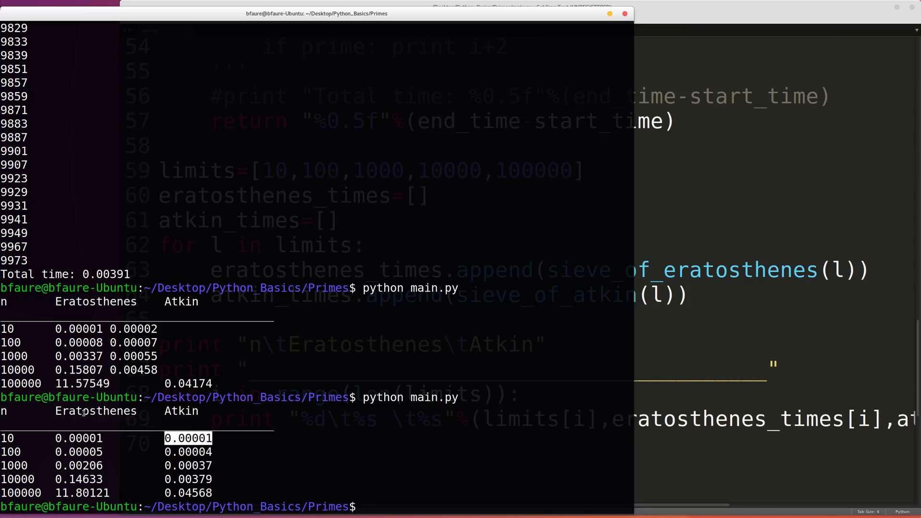
Inspect the aligned table: Eratosthenes 11.80121 s versus Atkin 0.04568 s at 100000.
double_click(181, 411)
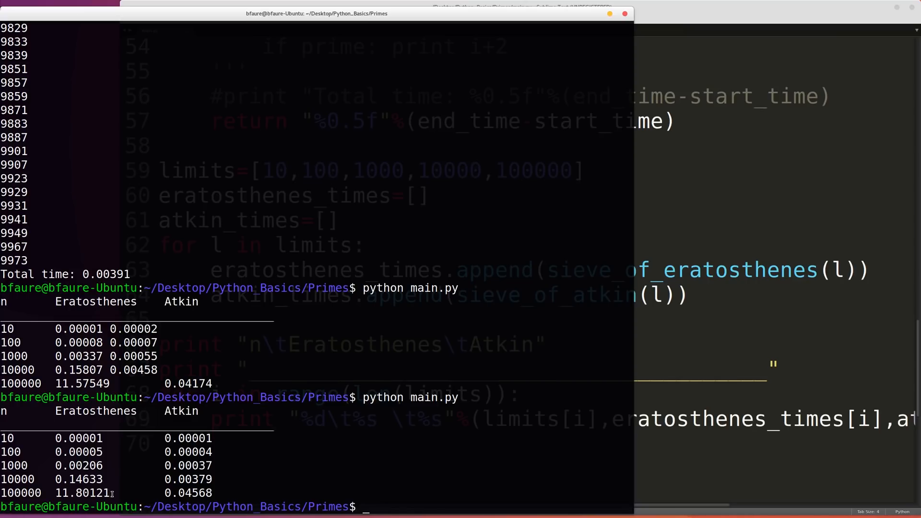
double_click(95, 411)
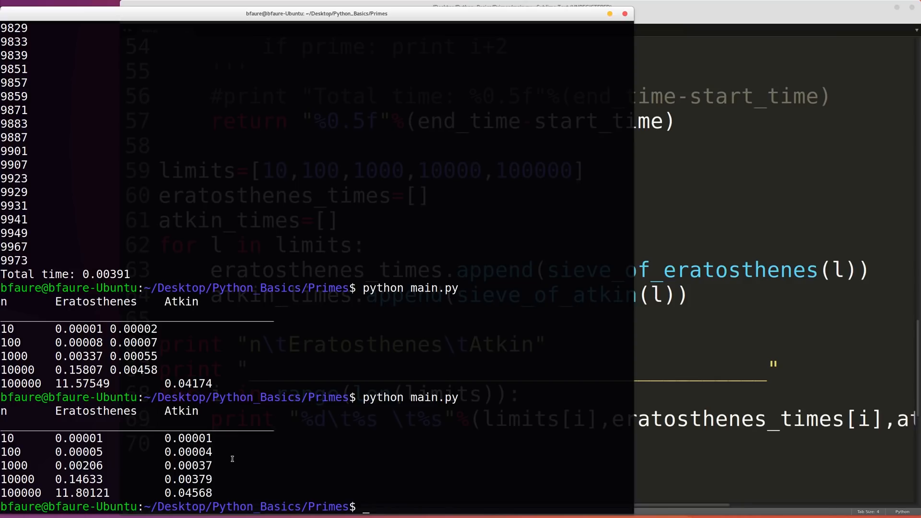
mouse_move(239, 458)
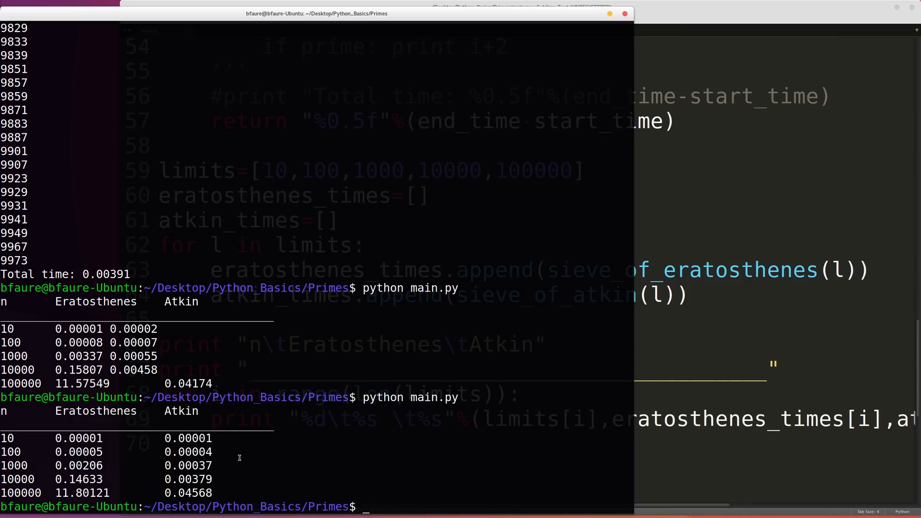
mouse_move(429, 438)
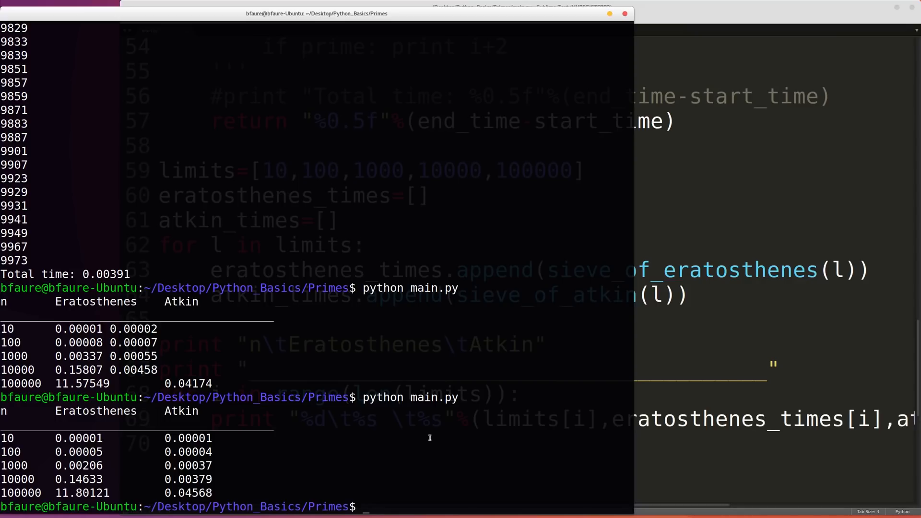
mouse_move(440, 441)
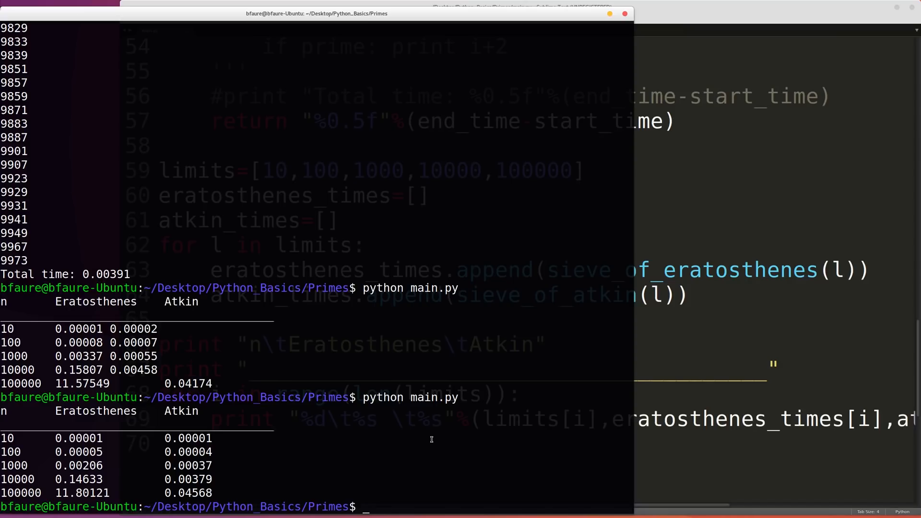
mouse_move(445, 424)
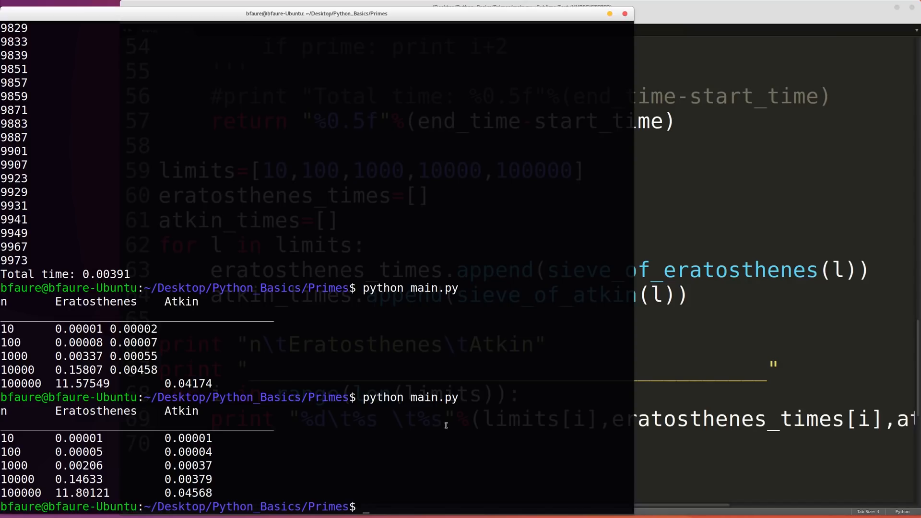